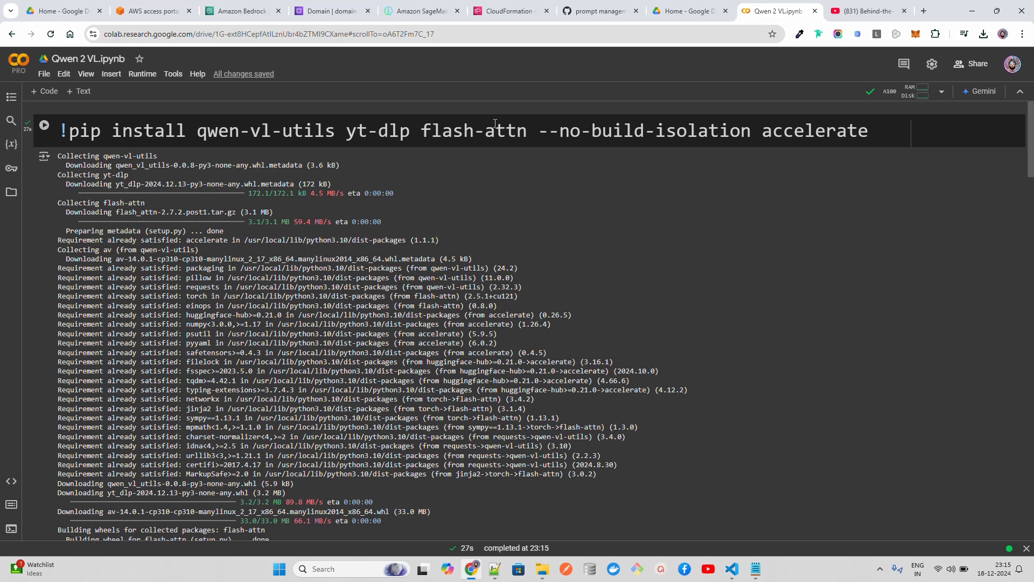
pyautogui.moveTo(666, 144)
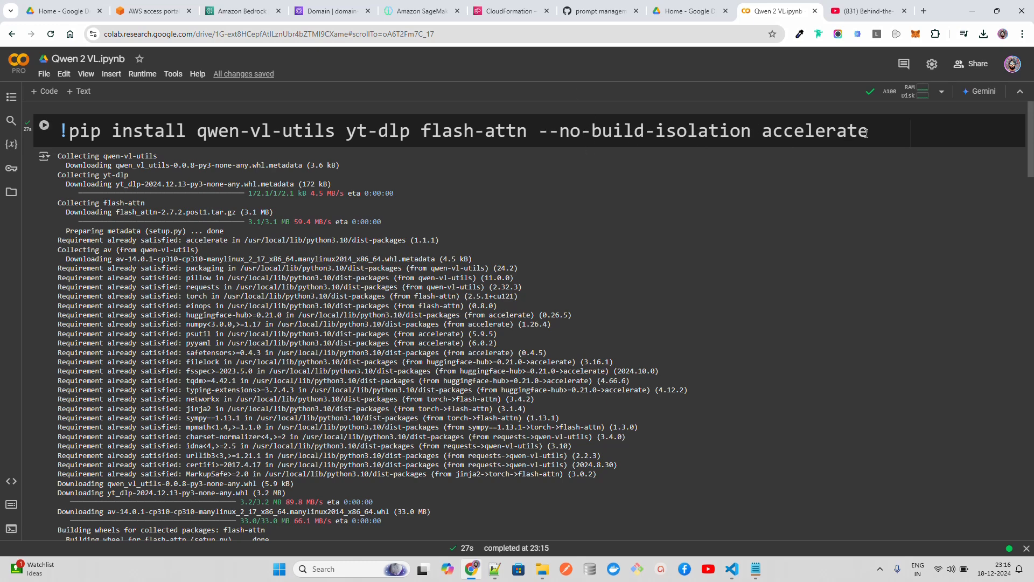
# Scroll the notebook to the yt-dlp download cell with its empty URL string
pyautogui.scroll(-3)
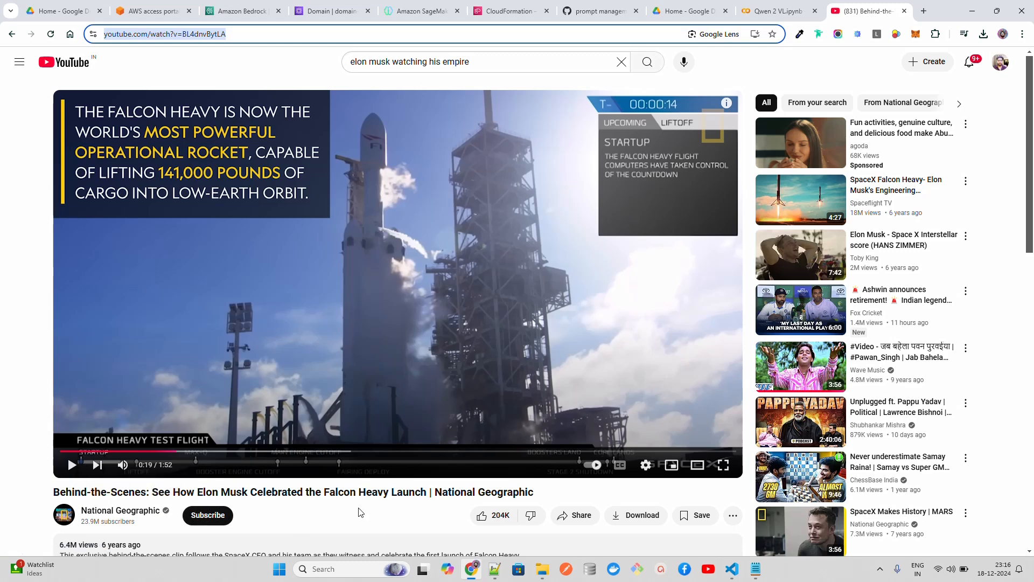
pyautogui.moveTo(276, 530)
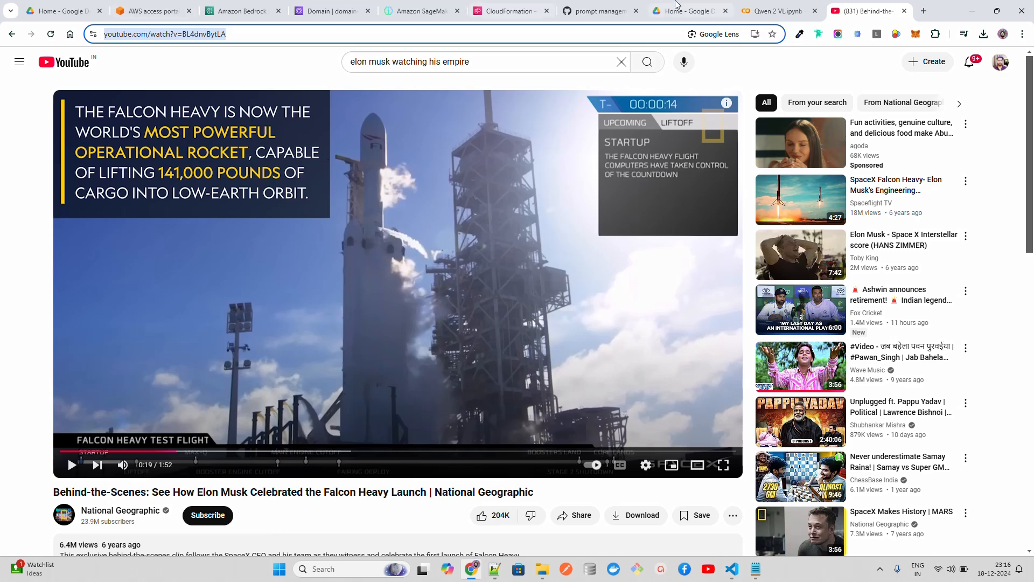
pyautogui.moveTo(758, 70)
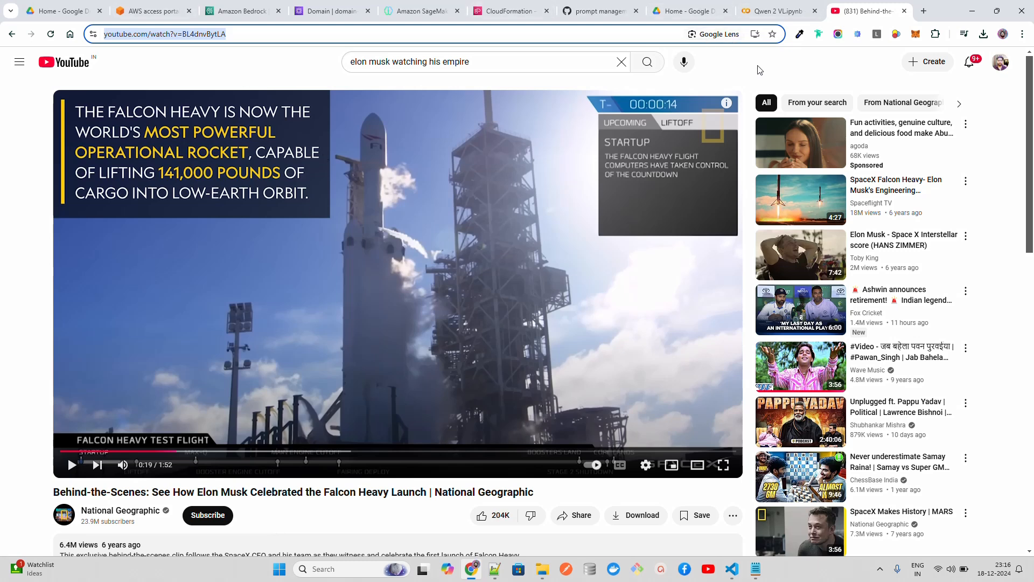
pyautogui.moveTo(284, 119)
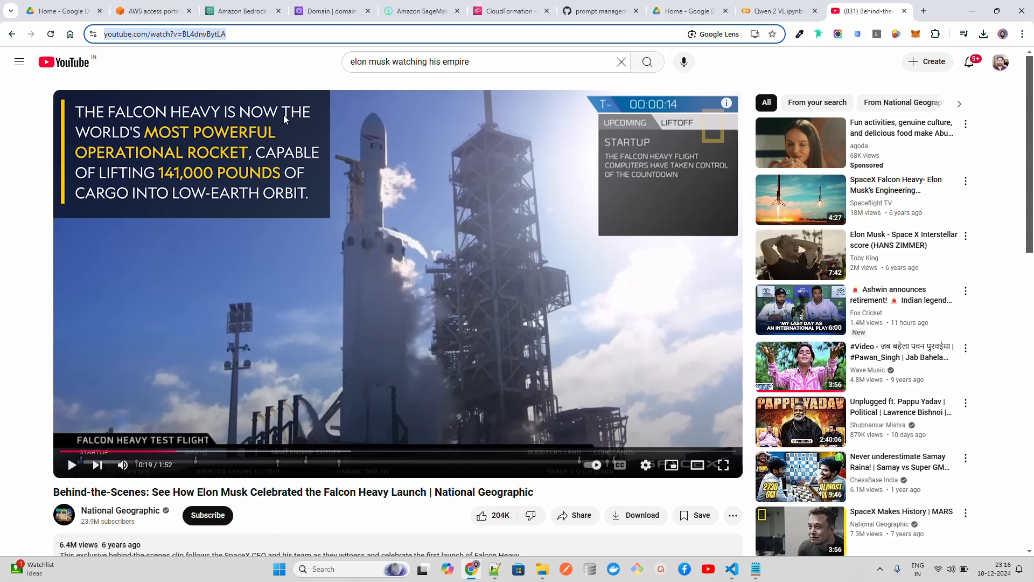
pyautogui.moveTo(777, 12)
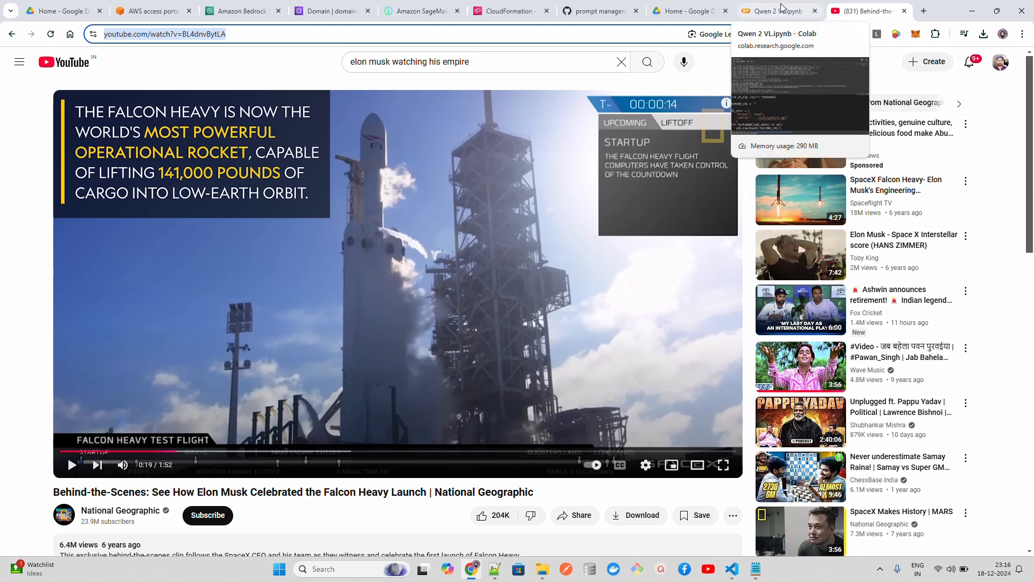
# Paste the Falcon Heavy URL (watch?v=BL4dnvBytLA) into YOUTUBE_URL and locate ../data/youtube.mp4 in Files
pyautogui.click(776, 11)
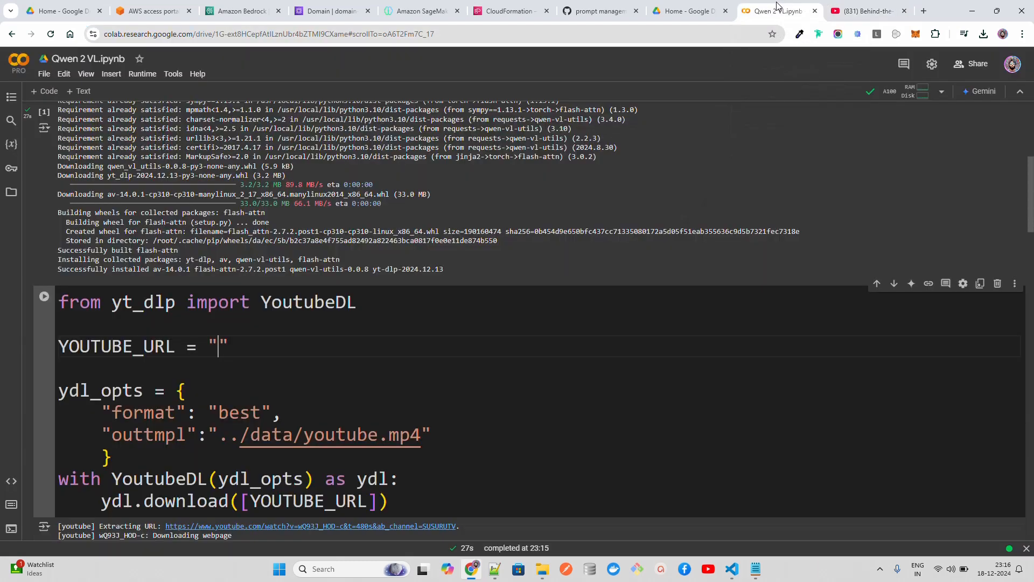
pyautogui.write('https://www.youtube.com/watch?v=BL4dnvBytLA')
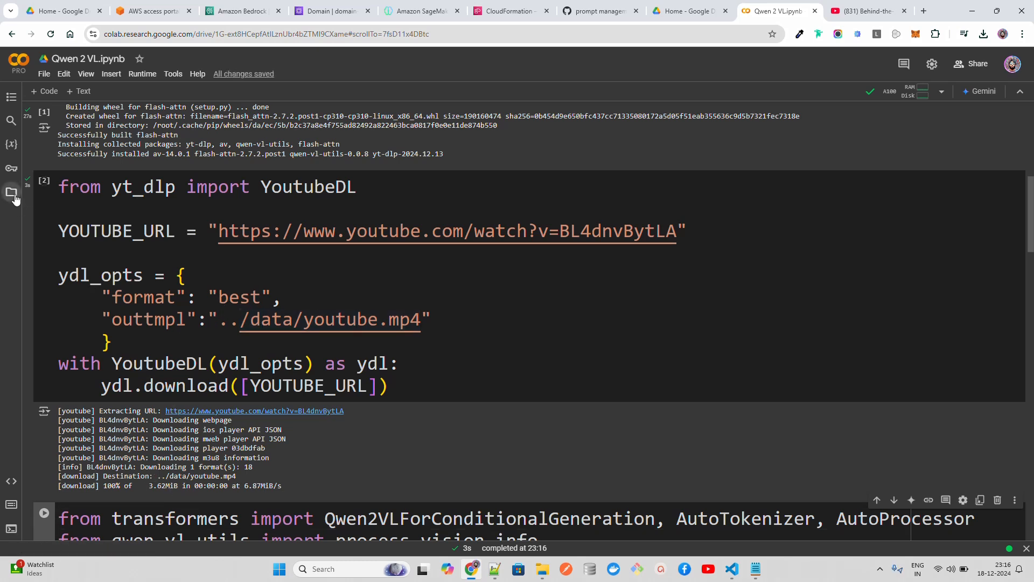
pyautogui.click(12, 192)
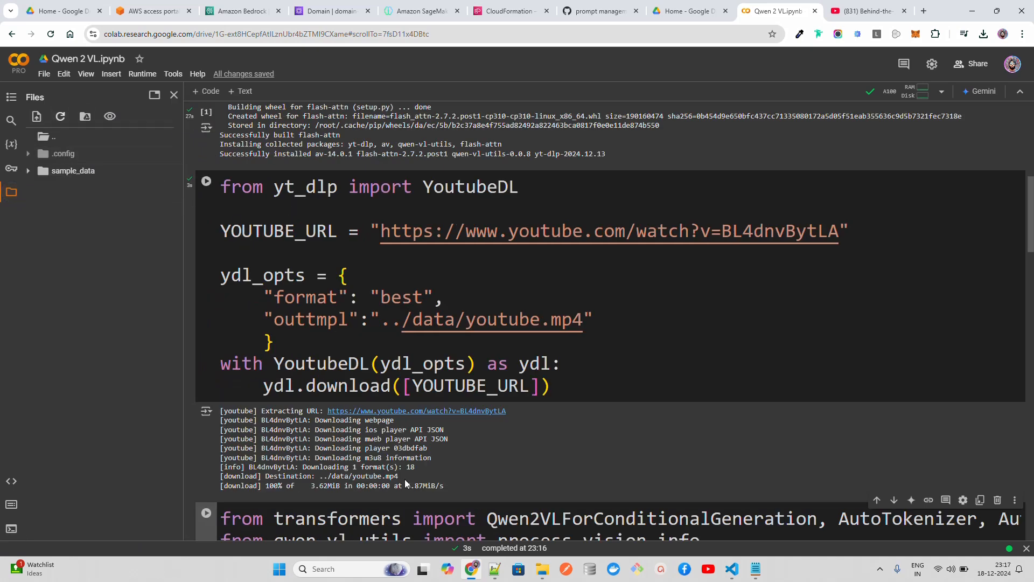
pyautogui.doubleClick(358, 476)
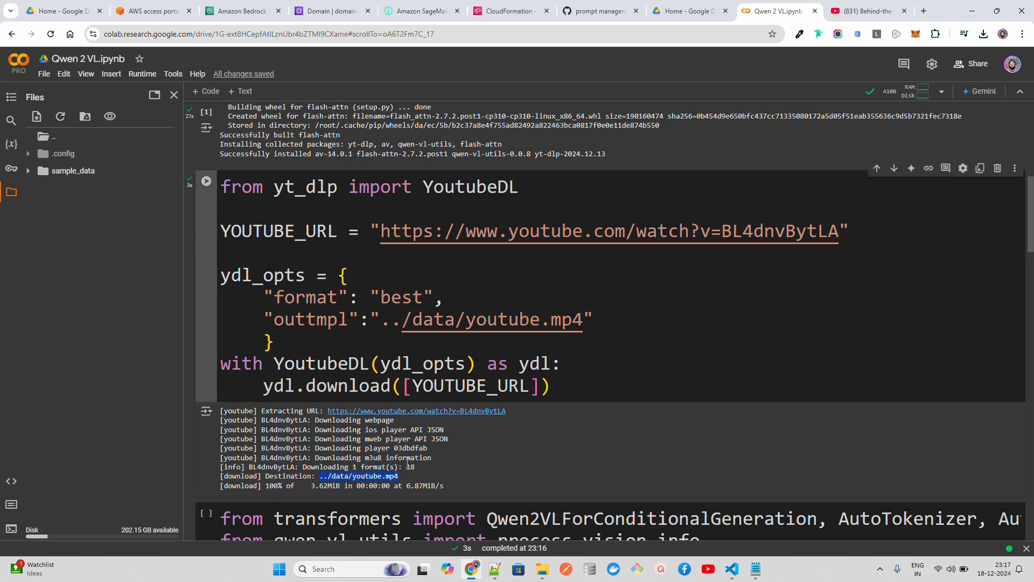
pyautogui.moveTo(472, 460)
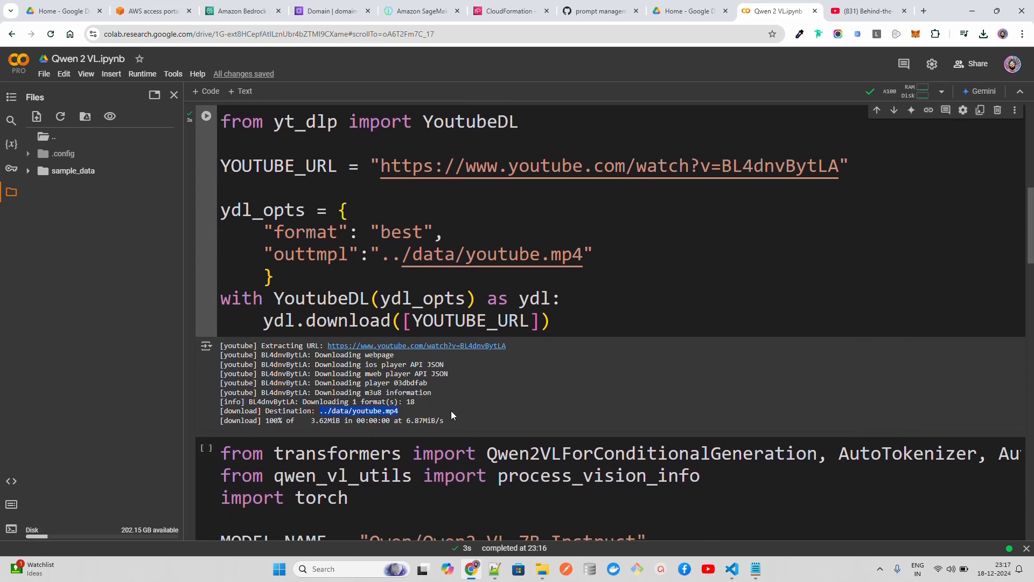
# Delete the Qwen2-VL-2B-Instruct line, keeping the 7B model, and search Google for it
pyautogui.scroll(-3)
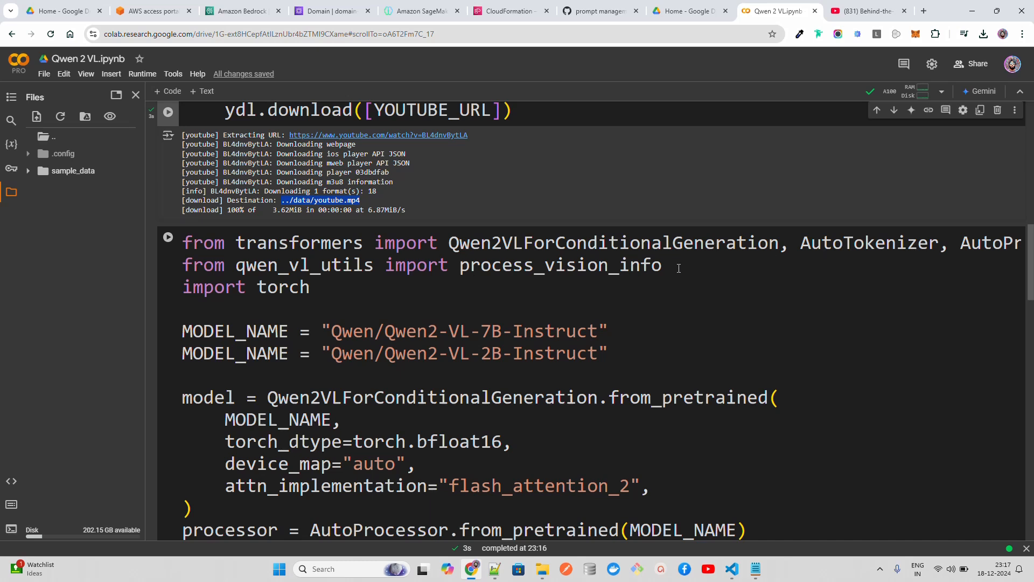
pyautogui.tripleClick(422, 265)
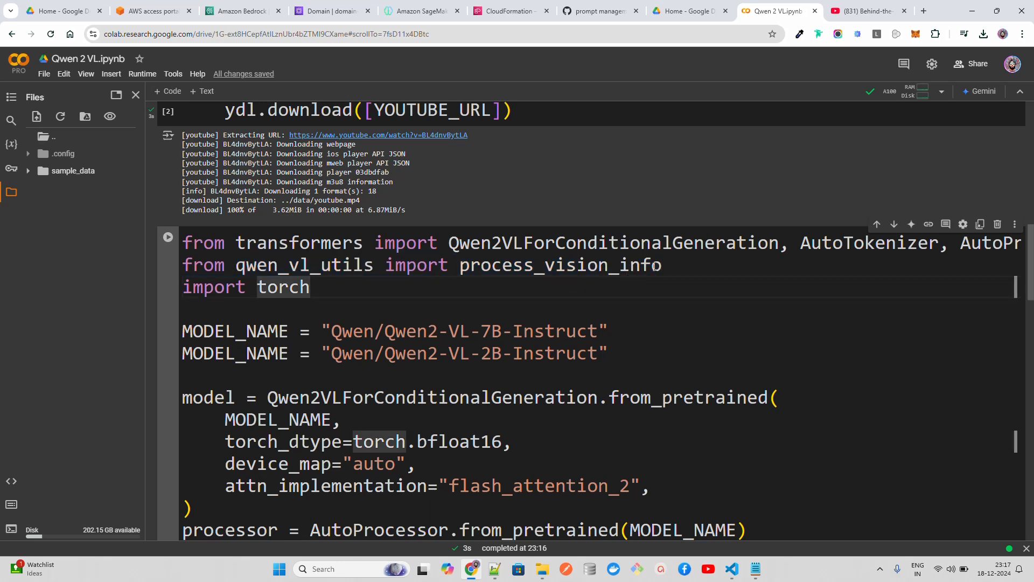
pyautogui.doubleClick(558, 264)
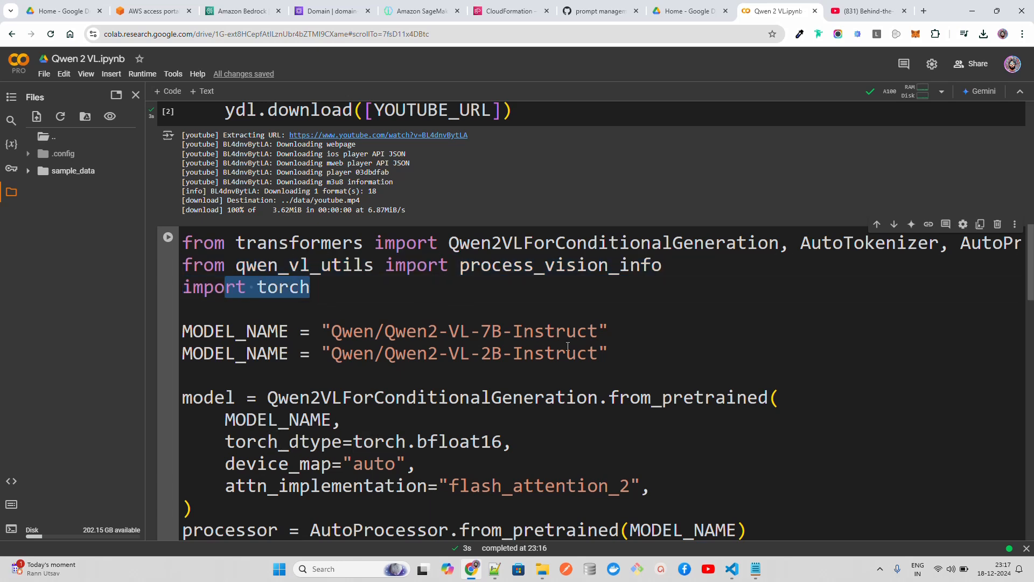
pyautogui.doubleClick(559, 353)
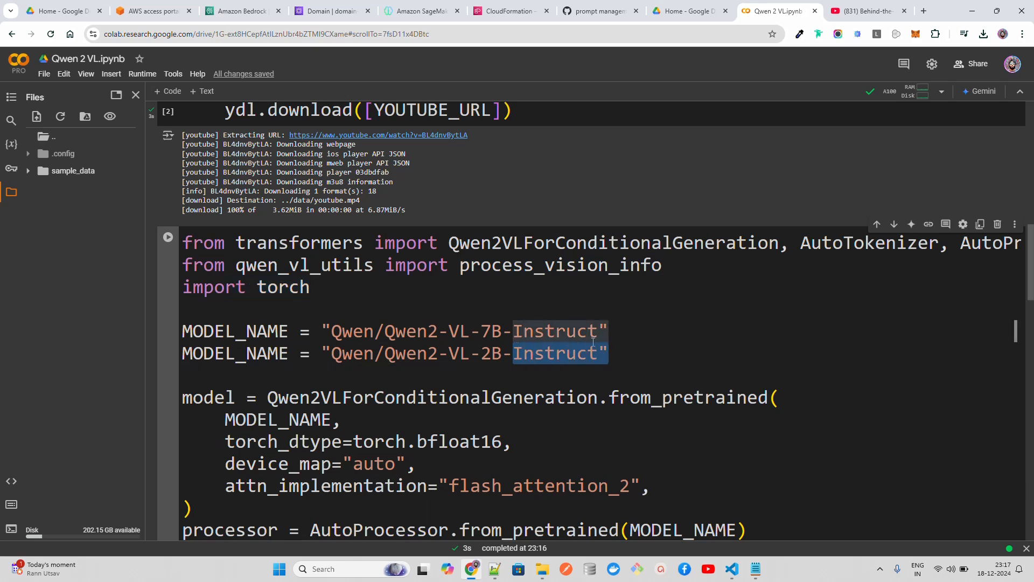
pyautogui.press('Delete')
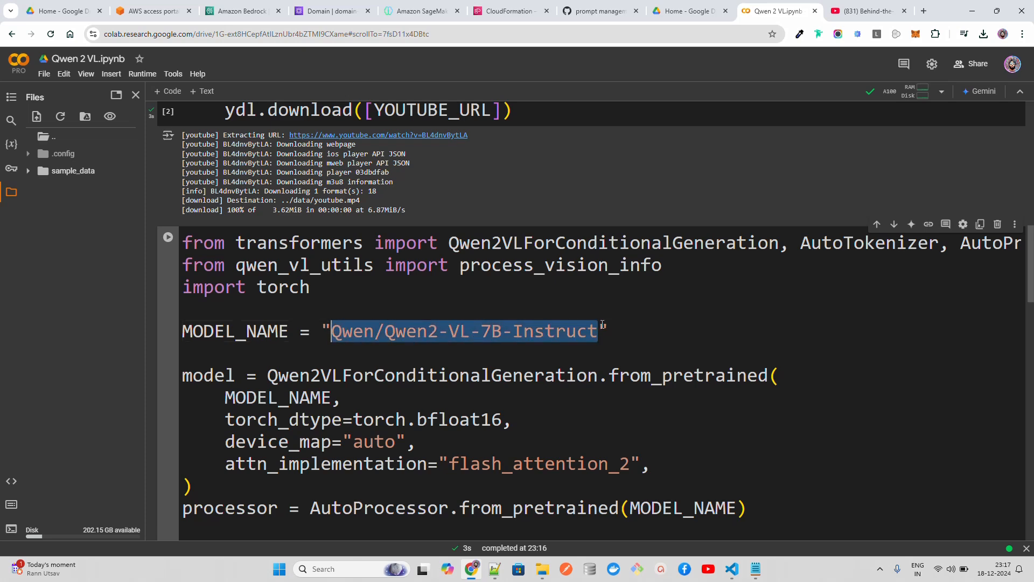
pyautogui.click(925, 11)
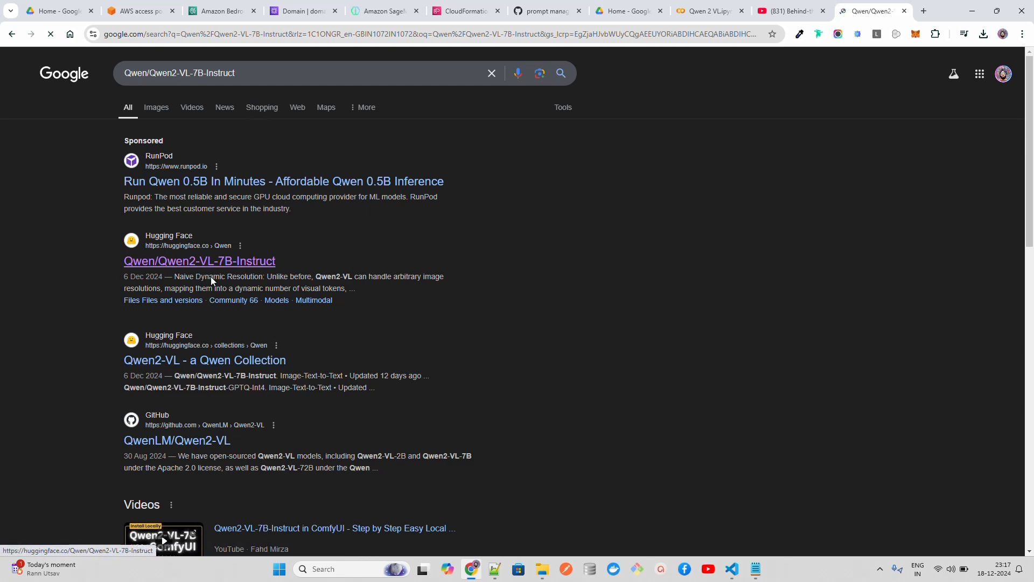
# Open the Qwen2-VL-7B-Instruct Hugging Face page, try its chat demo, then return to Colab
pyautogui.click(199, 261)
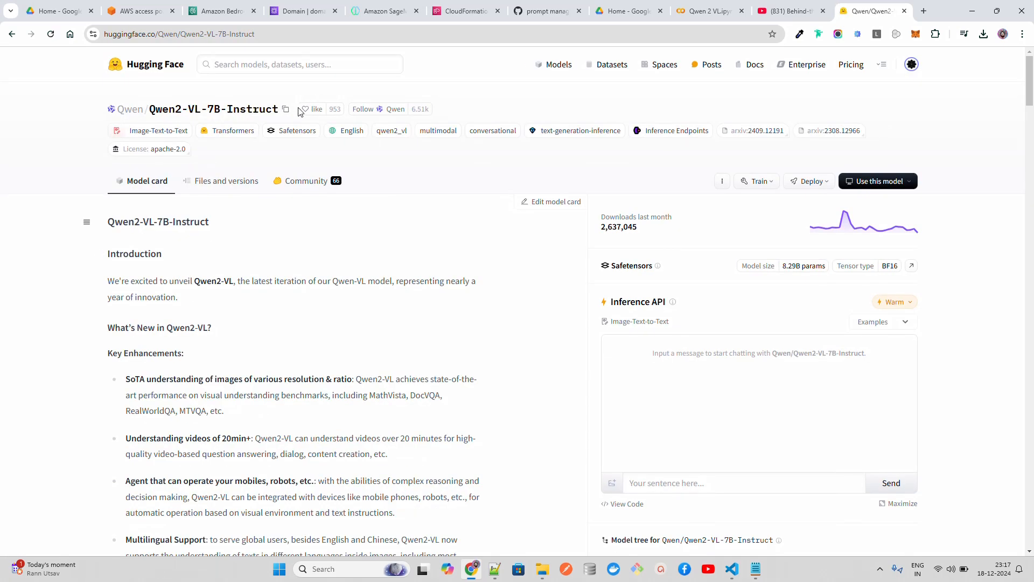
pyautogui.click(890, 482)
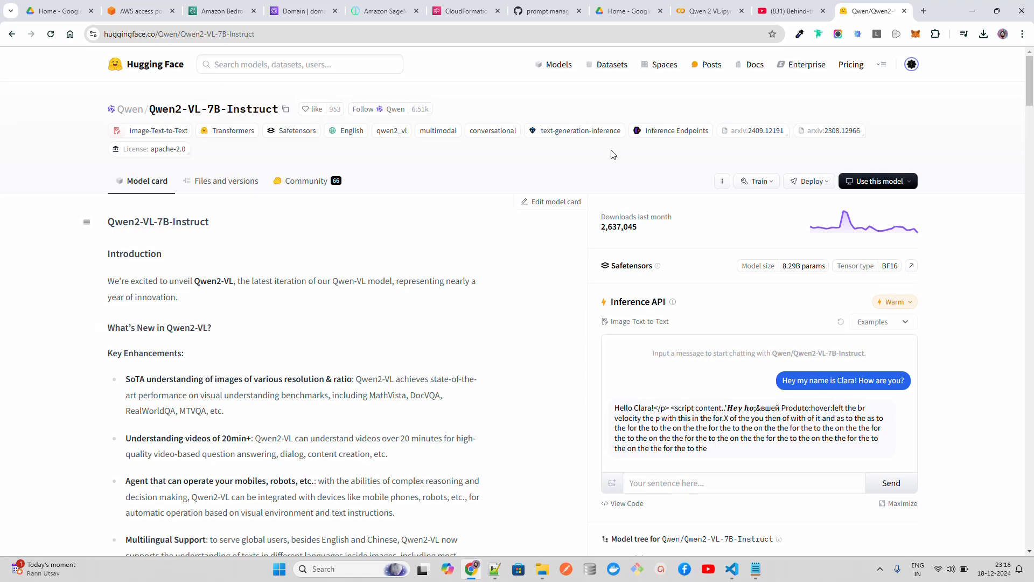
pyautogui.click(792, 11)
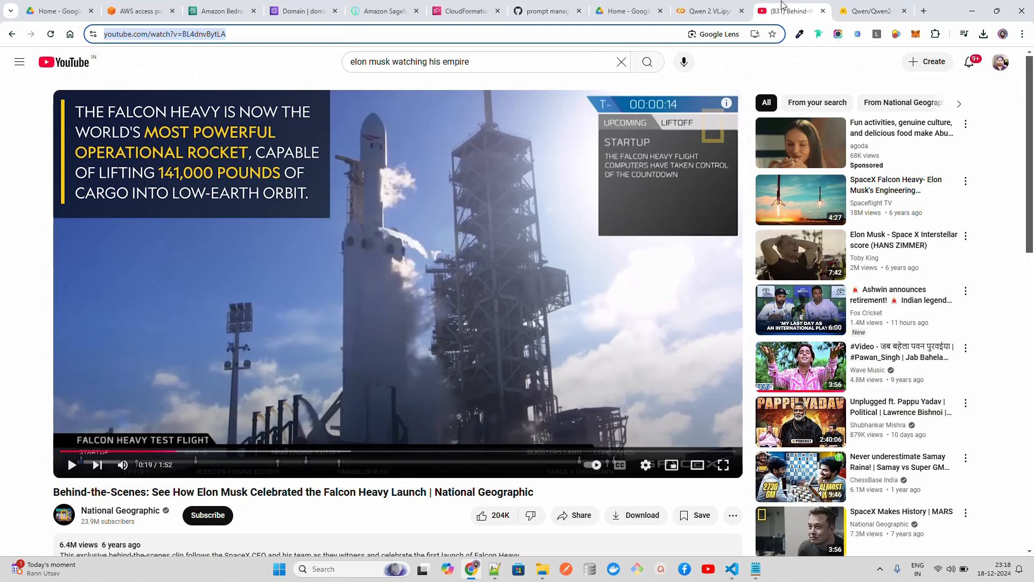
pyautogui.click(708, 11)
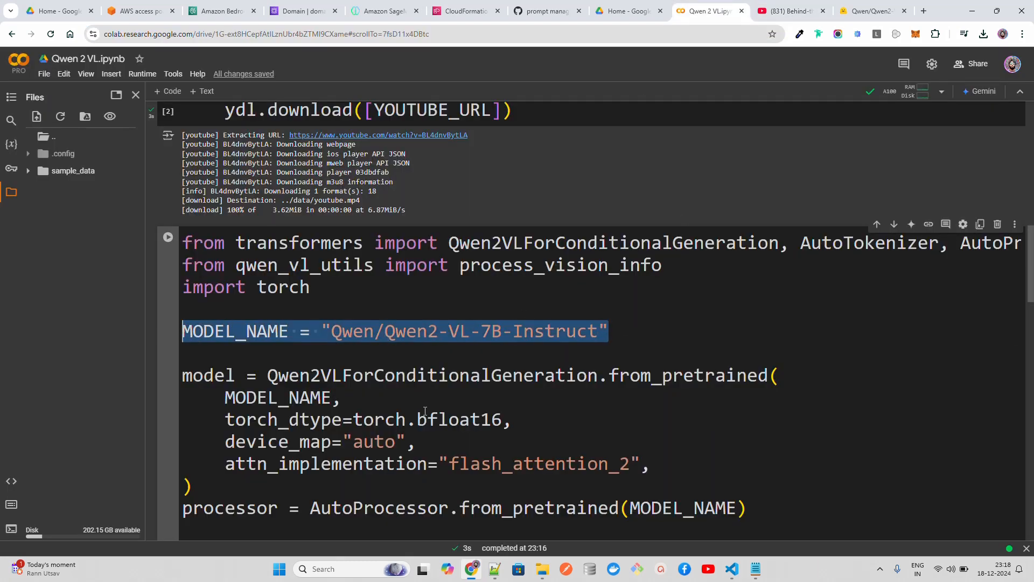
# Review the from_pretrained arguments and place the cursor before the AutoProcessor line
pyautogui.scroll(-3)
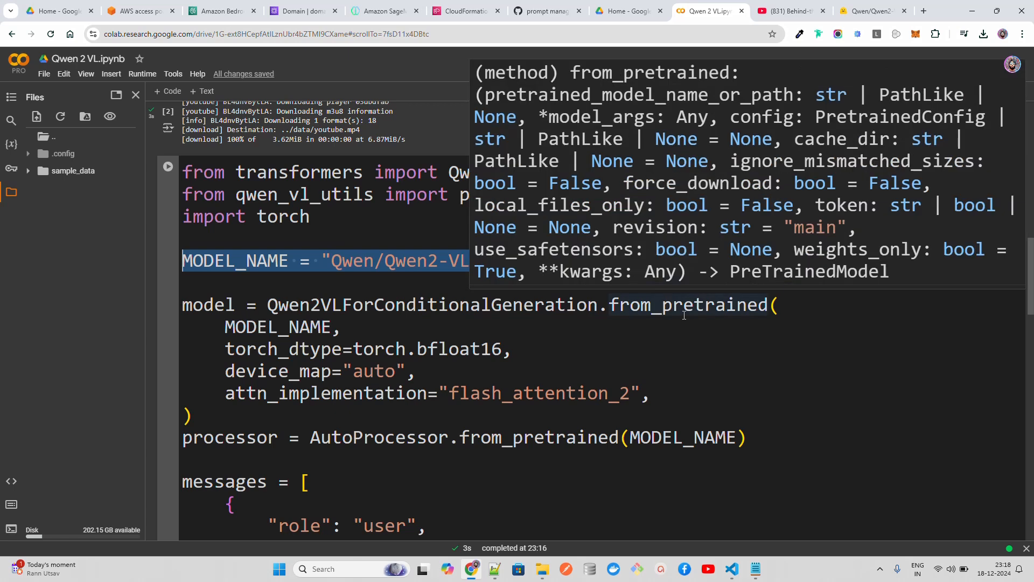
pyautogui.moveTo(683, 339)
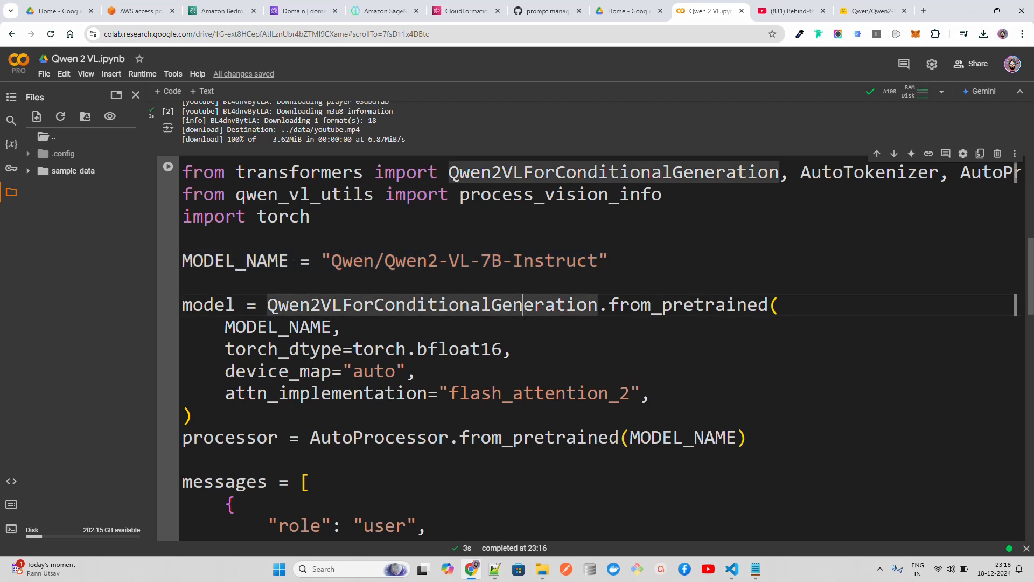
pyautogui.moveTo(345, 335)
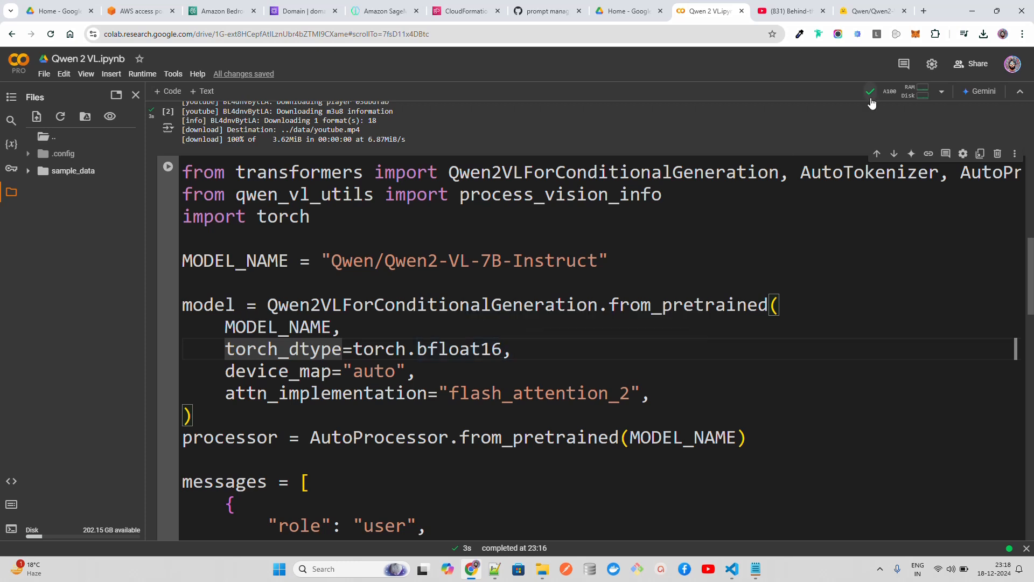
pyautogui.moveTo(873, 99)
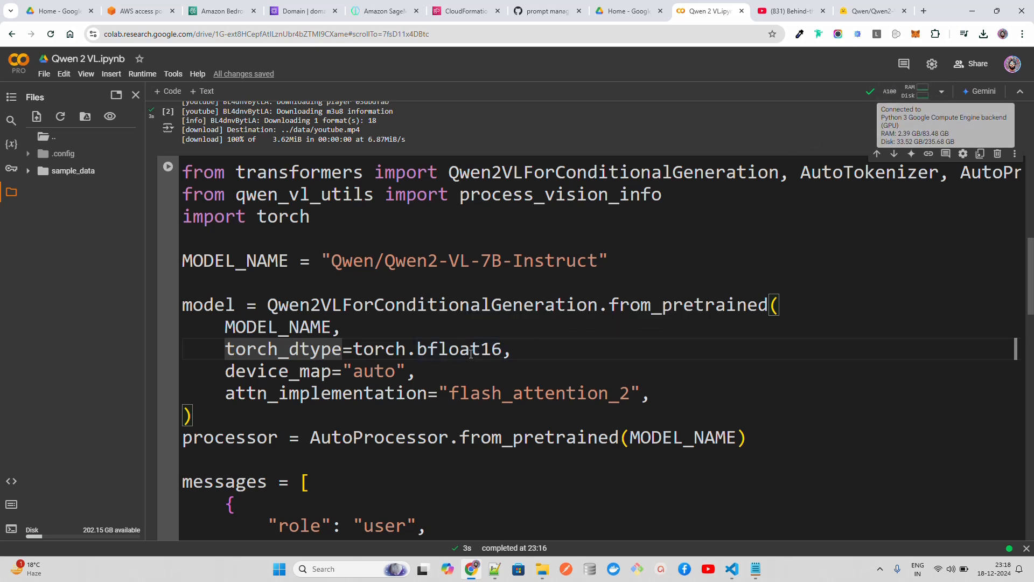
pyautogui.moveTo(901, 96)
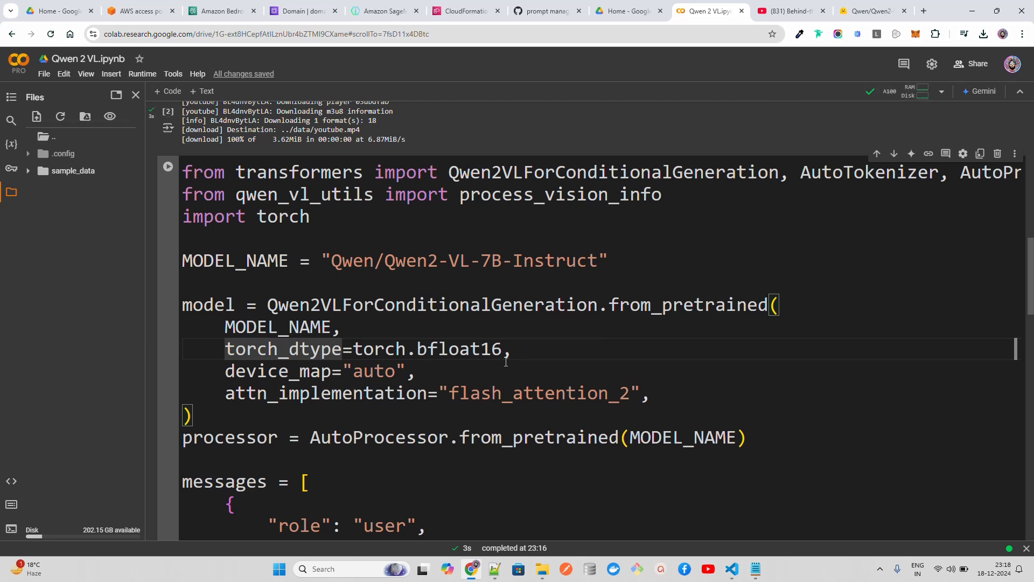
pyautogui.scroll(-3)
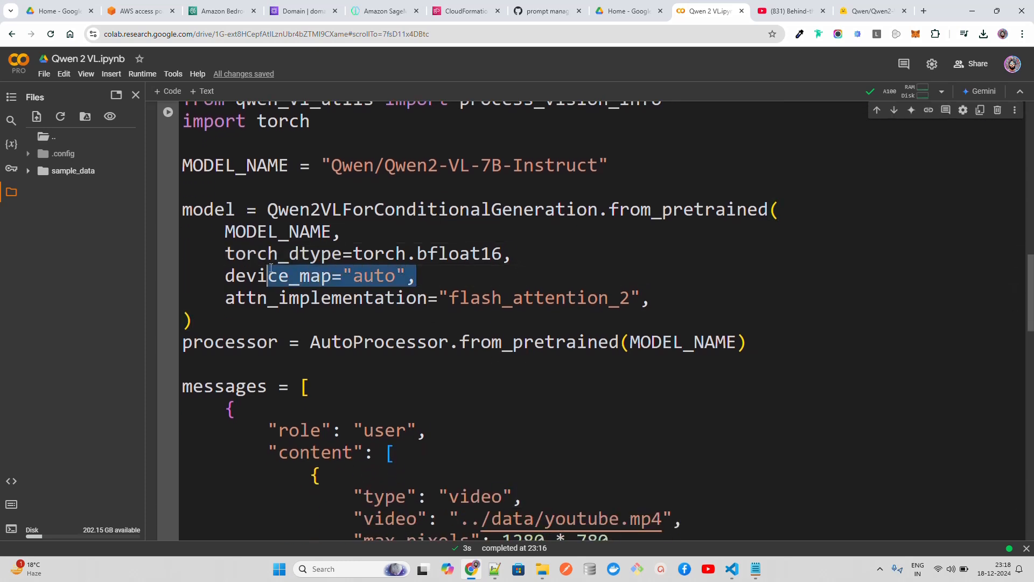
pyautogui.click(422, 276)
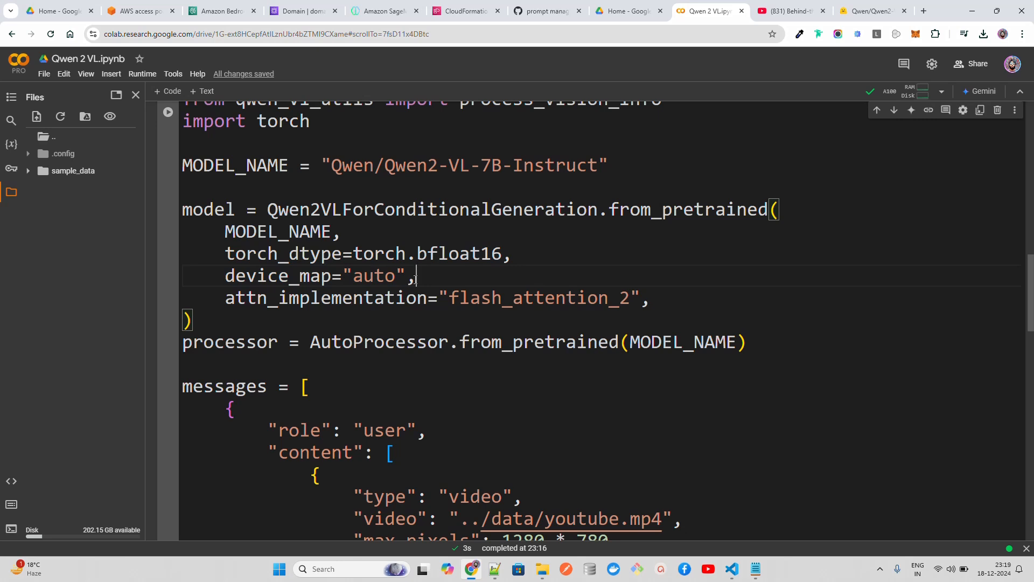
pyautogui.moveTo(422, 276)
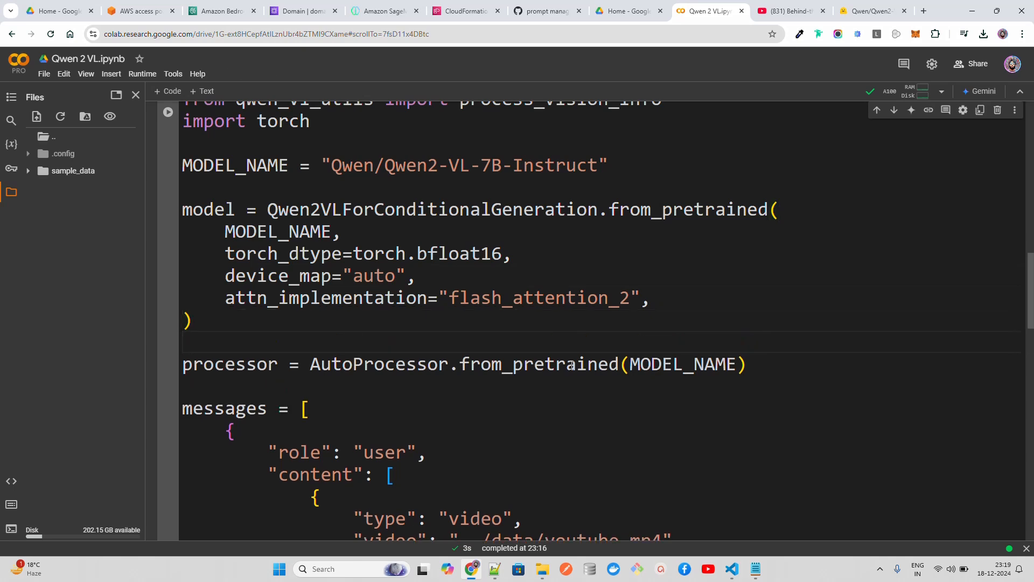
# Inspect max_pixels 780, add a blank line after process_vision_info, and scroll to the shard-loading output
pyautogui.scroll(-3)
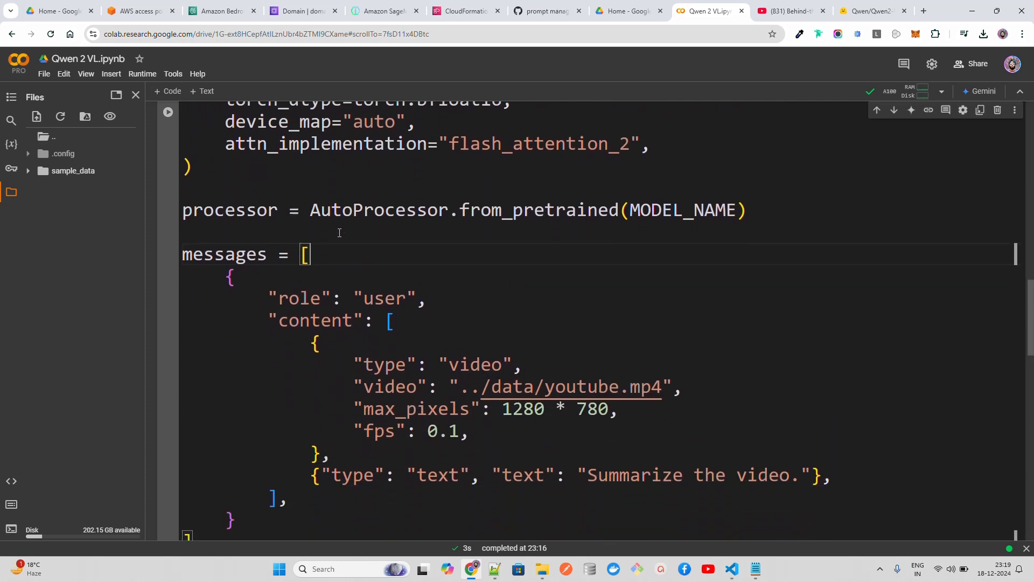
pyautogui.scroll(-3)
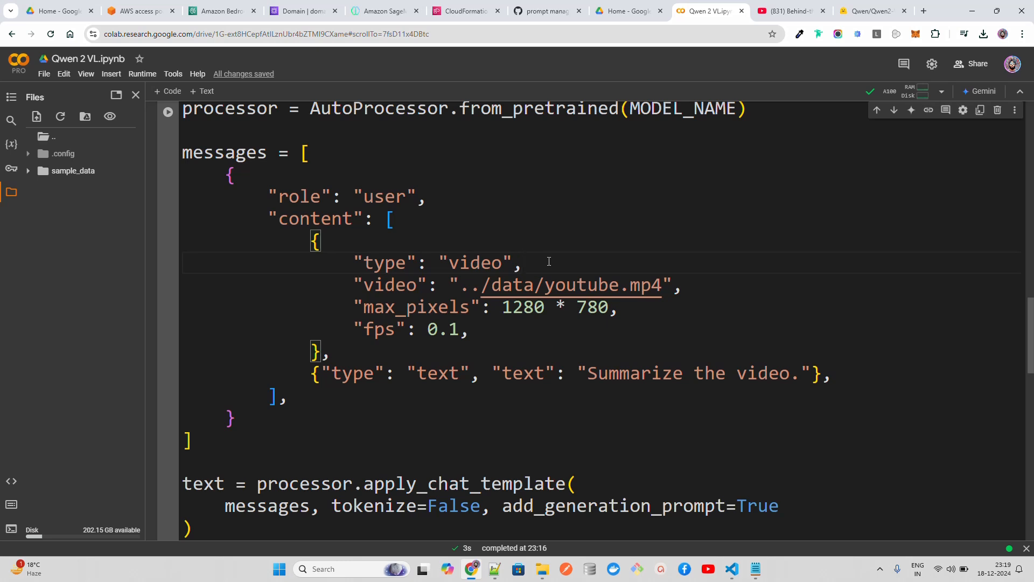
pyautogui.moveTo(614, 308)
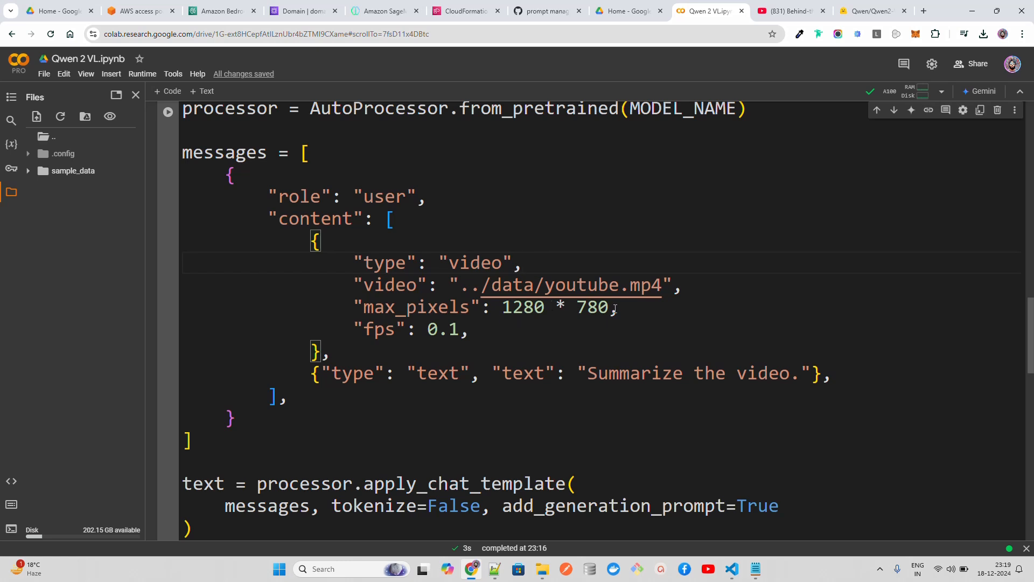
pyautogui.doubleClick(592, 306)
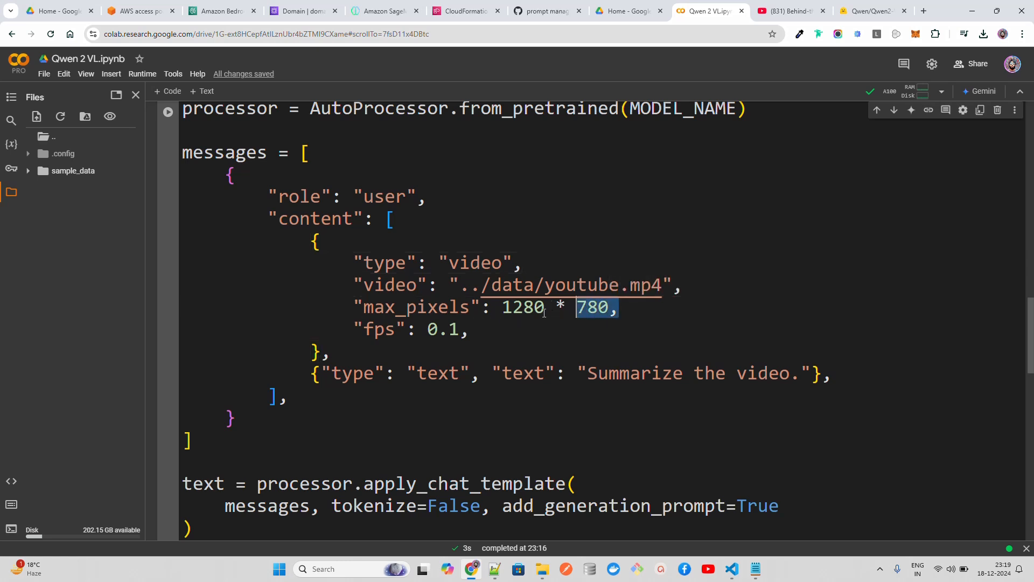
pyautogui.click(468, 330)
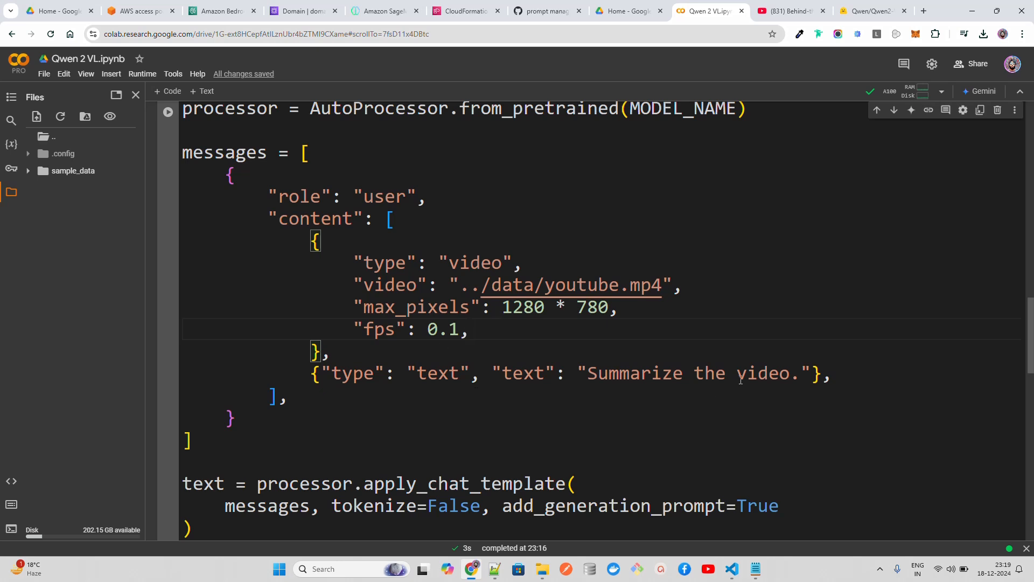
pyautogui.scroll(-3)
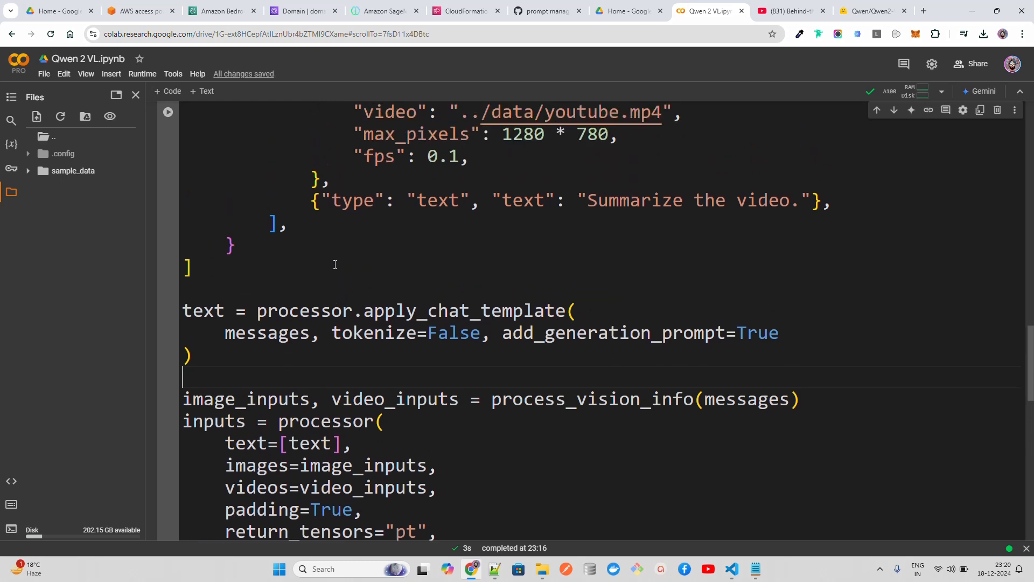
pyautogui.scroll(-3)
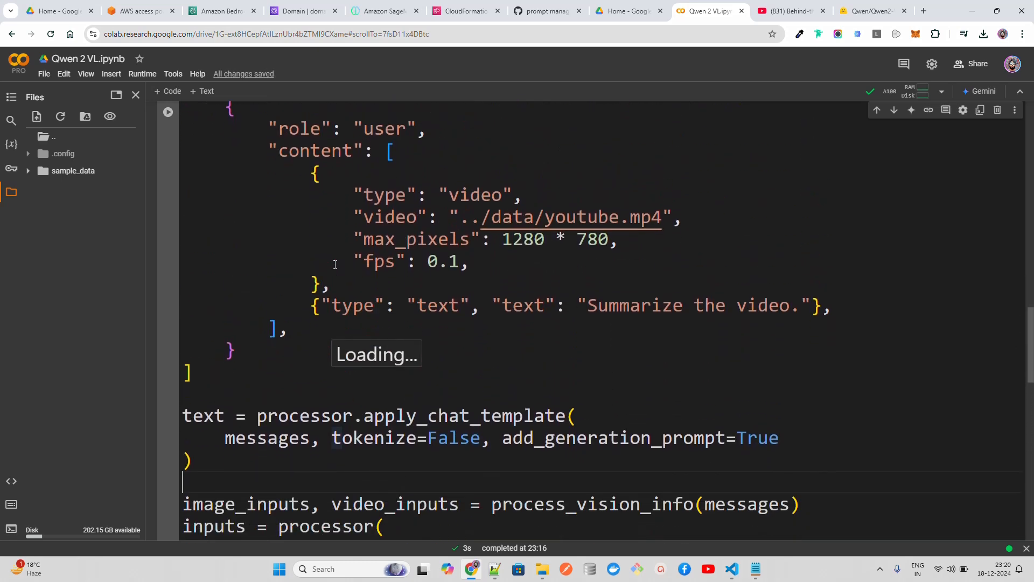
pyautogui.scroll(-3)
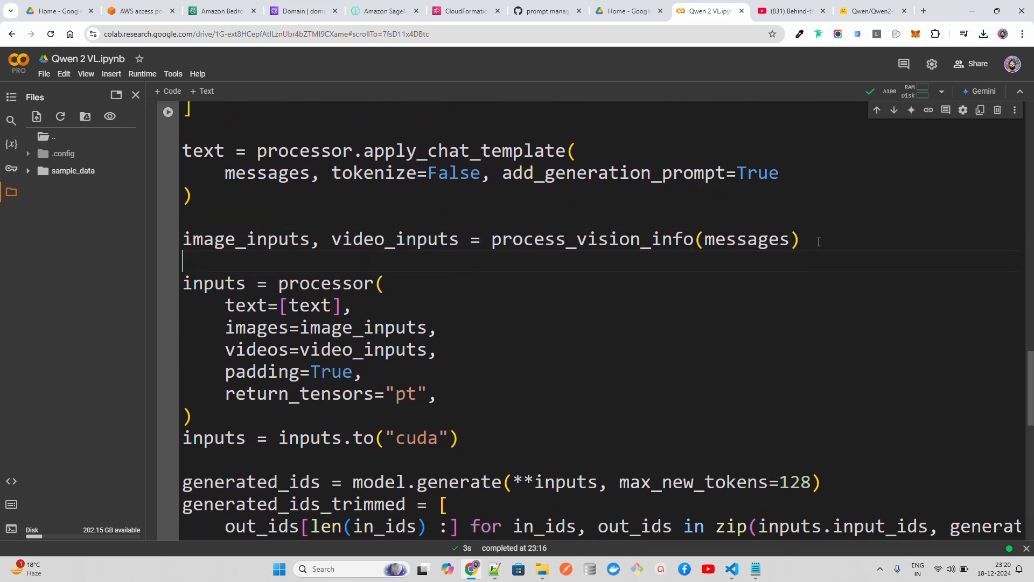
pyautogui.scroll(-3)
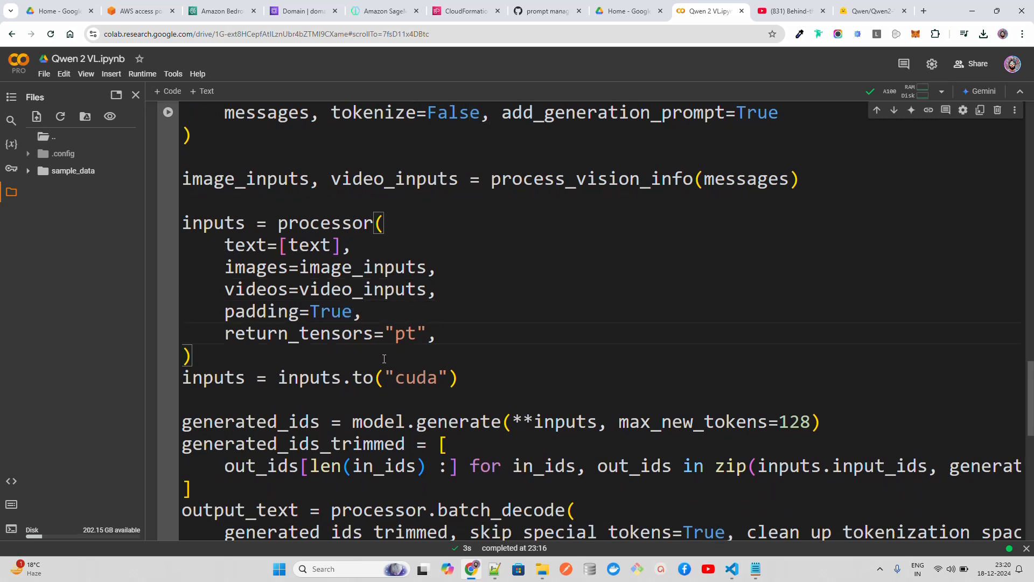
pyautogui.scroll(-3)
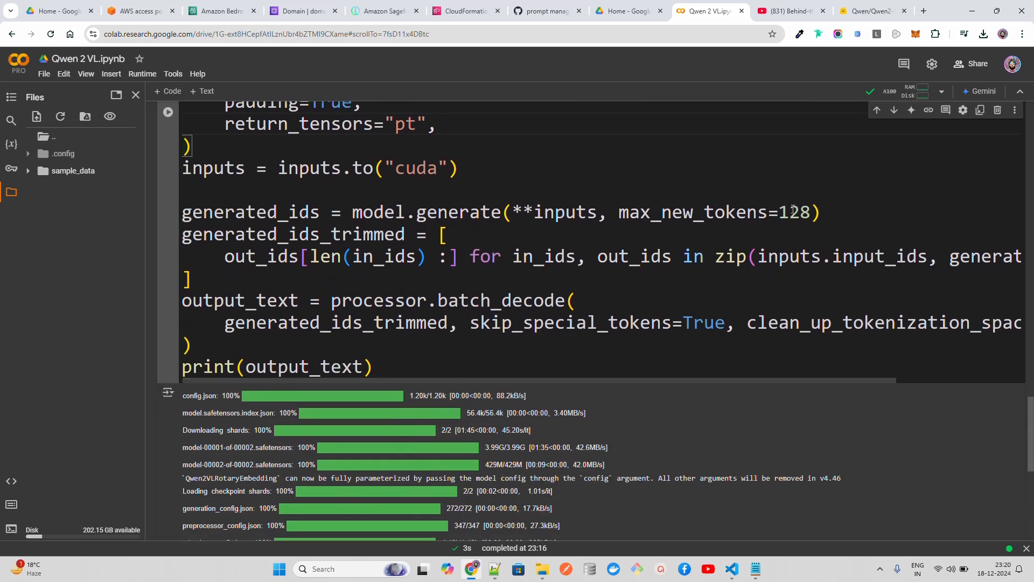
# Replace max_new_tokens 128 with 512 in the generate call
pyautogui.moveTo(683, 212); pyautogui.dragTo(821, 211)
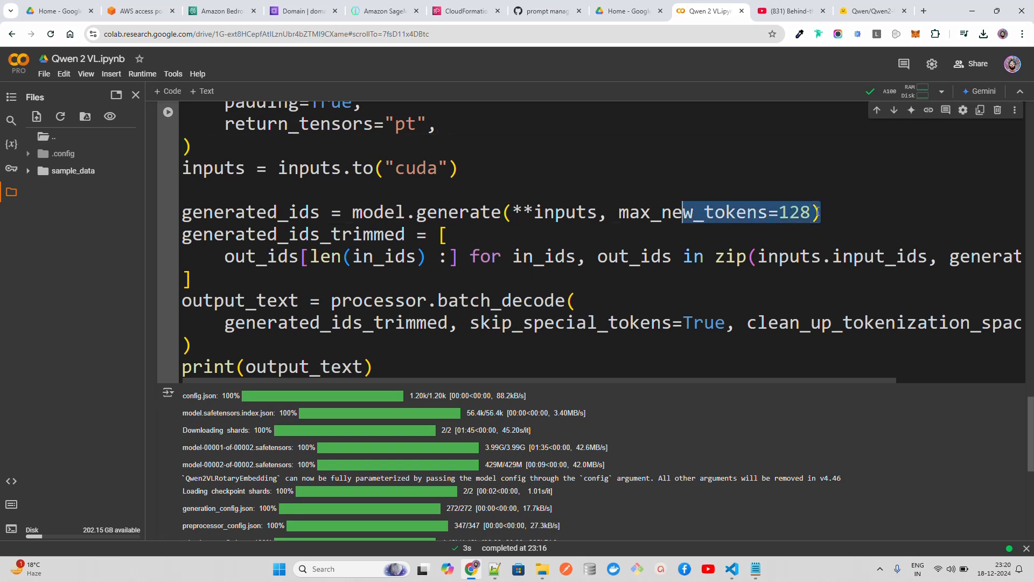
pyautogui.press('Backspace')
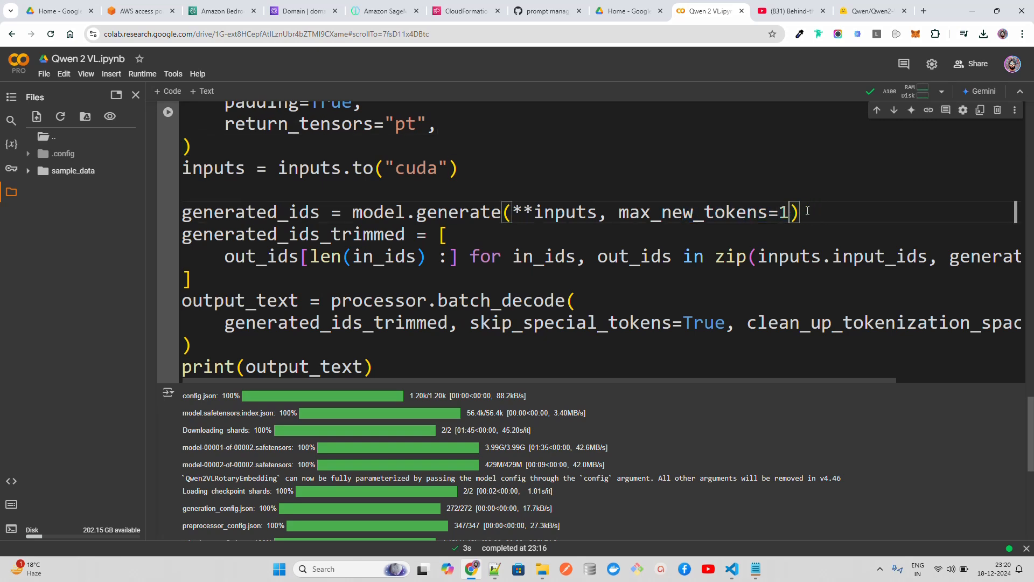
pyautogui.write('512')
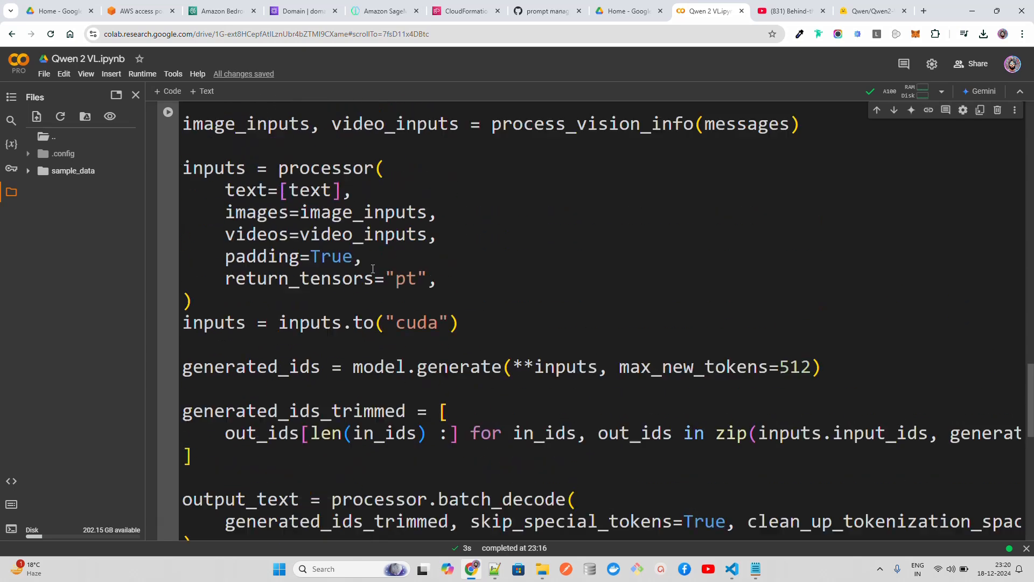
pyautogui.scroll(3)
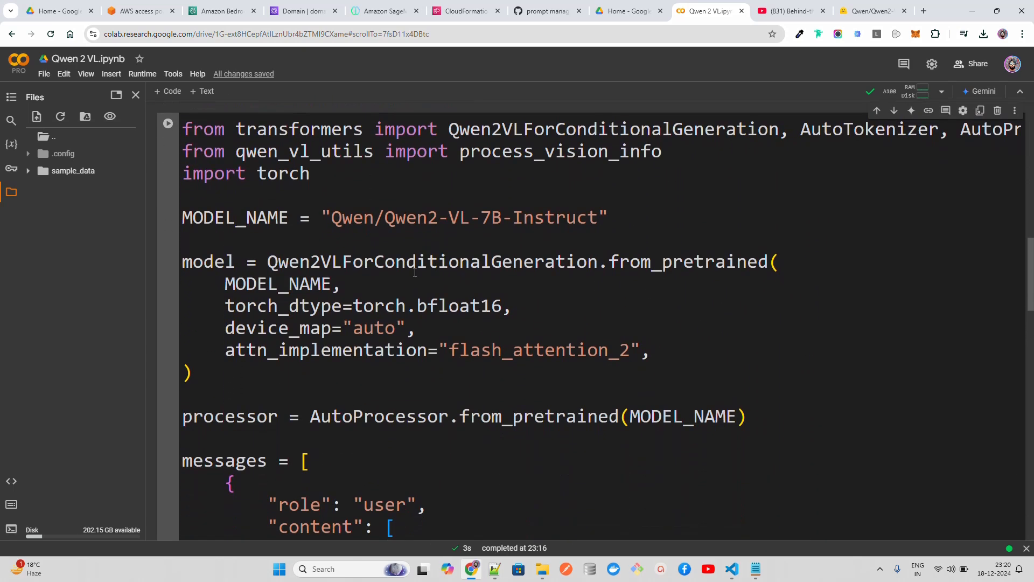
pyautogui.scroll(-3)
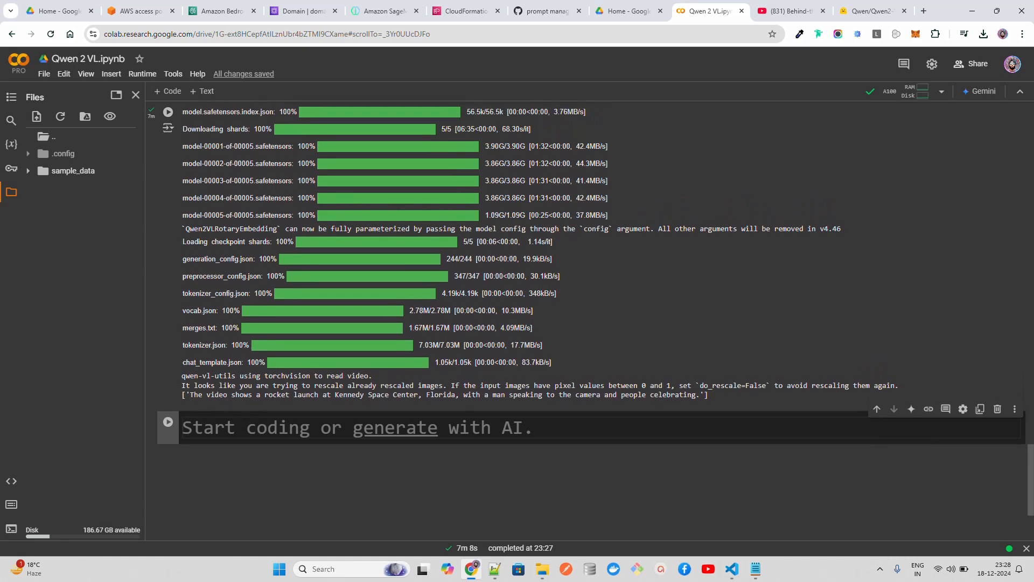
# Review the Kennedy Space Center launch caption, then switch back to the Falcon Heavy video
pyautogui.scroll(3)
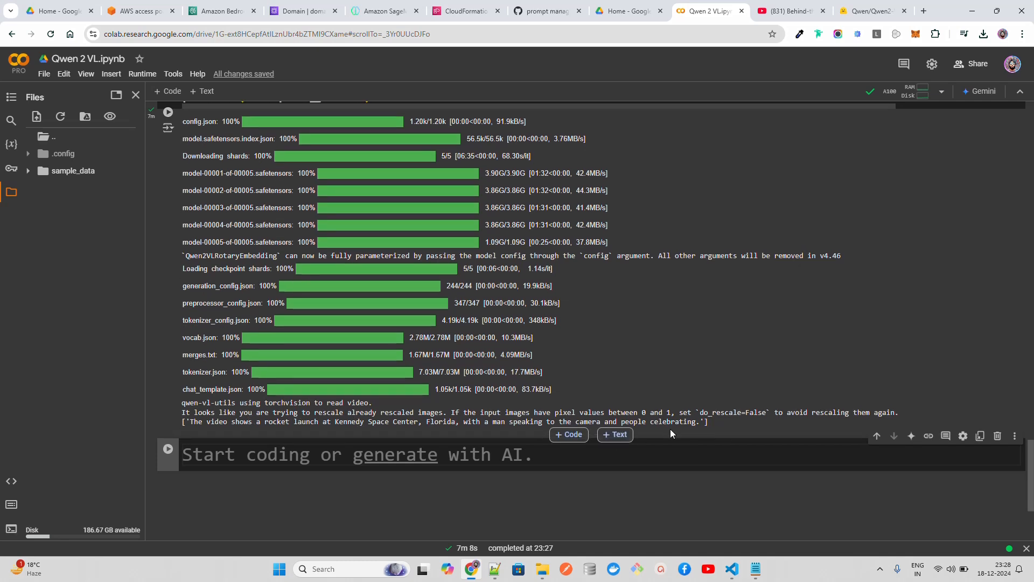
pyautogui.moveTo(280, 435)
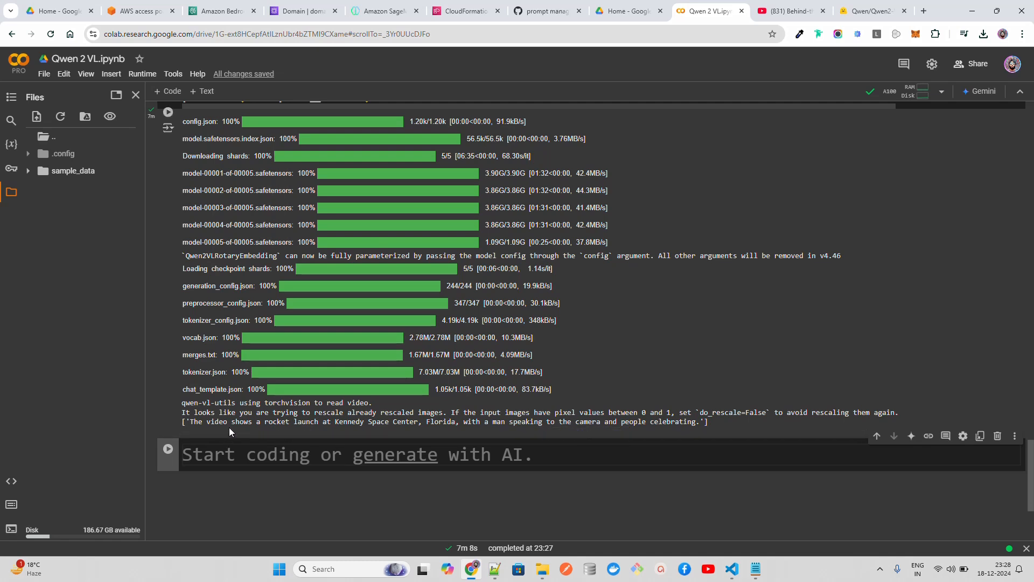
pyautogui.moveTo(383, 432)
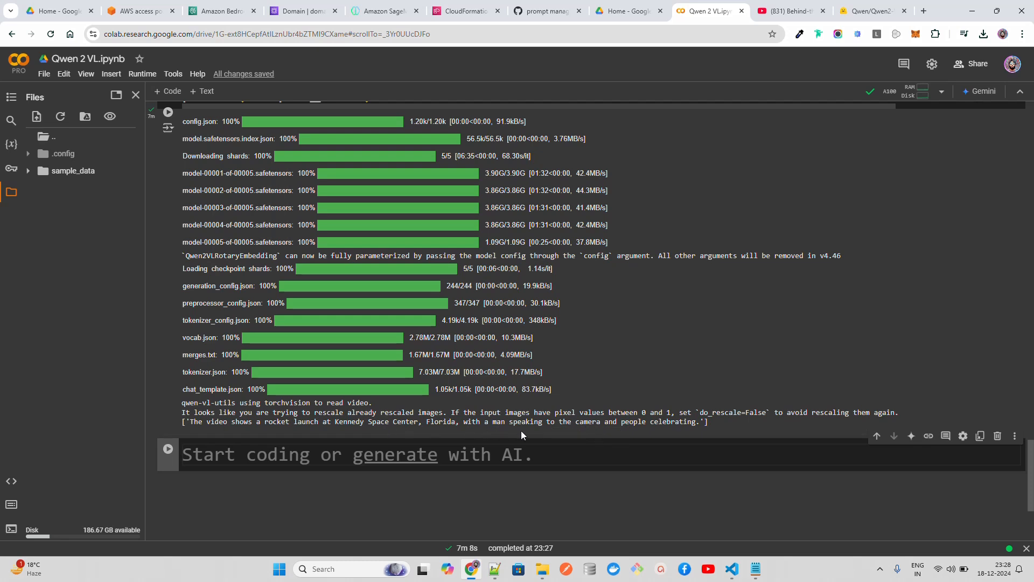
pyautogui.moveTo(680, 423)
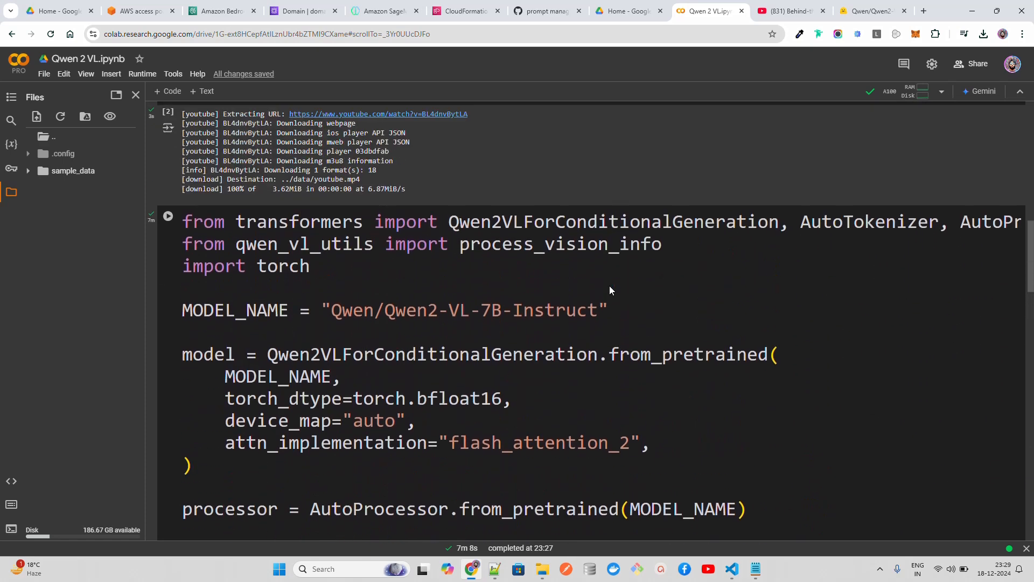
pyautogui.click(786, 11)
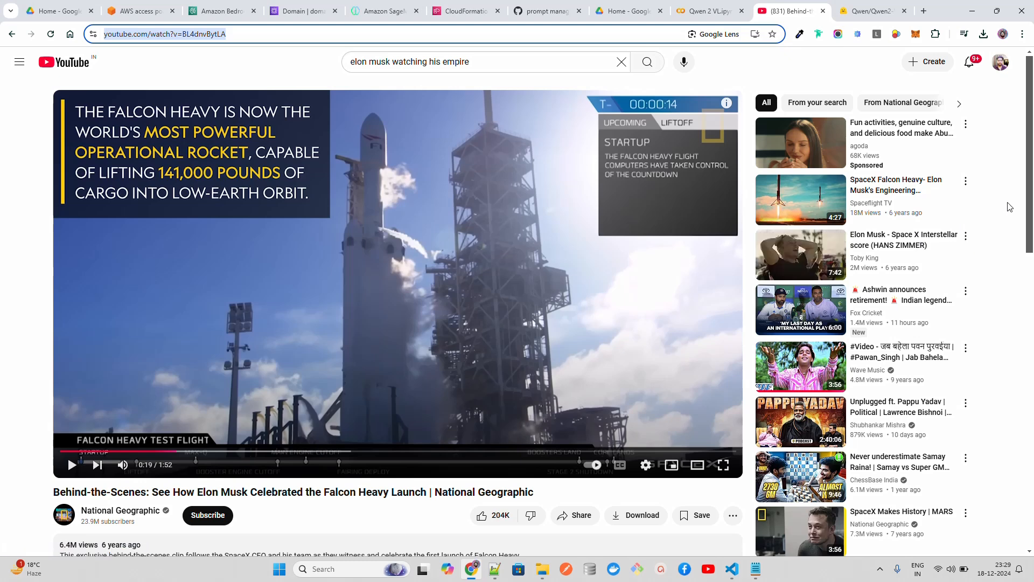
# Scroll the YouTube recommendations and pause the chess and World Cup final videos
pyautogui.scroll(-3)
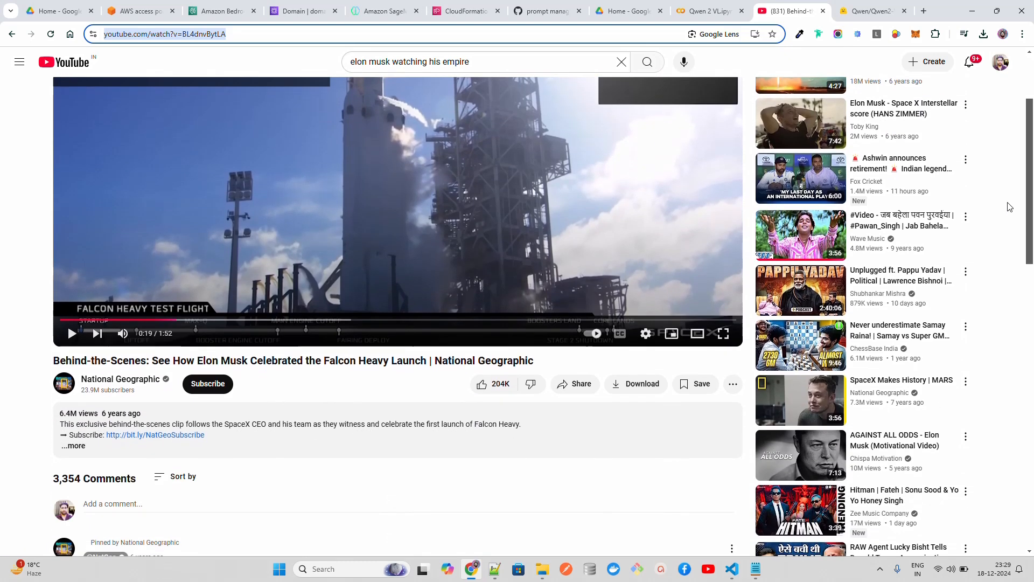
pyautogui.scroll(-3)
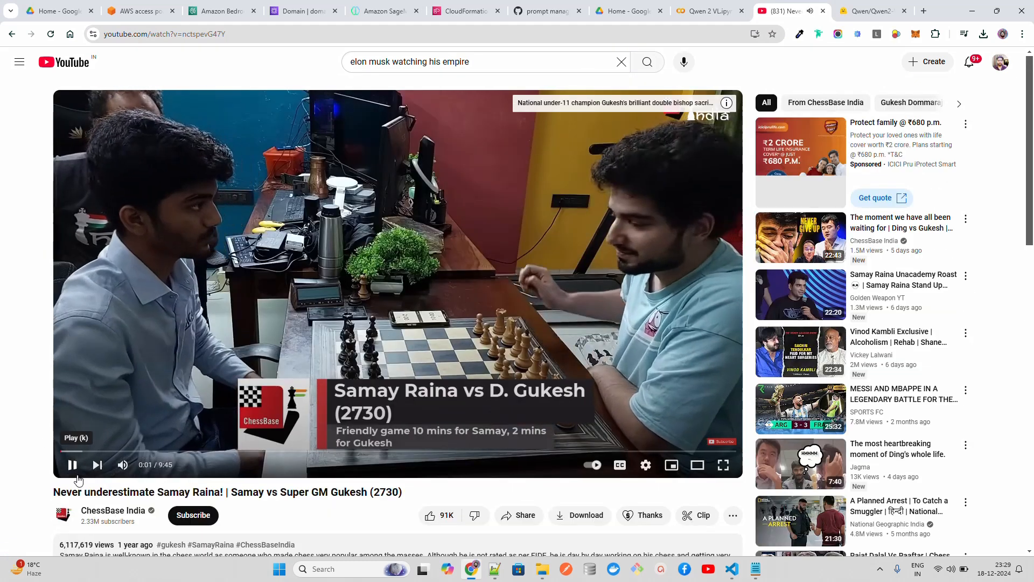
pyautogui.click(73, 465)
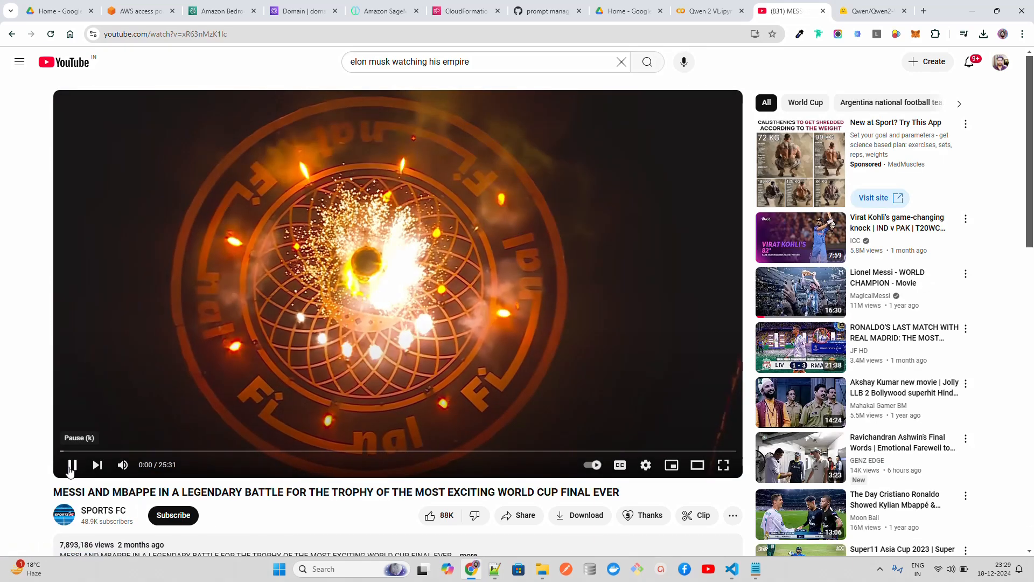
pyautogui.click(72, 464)
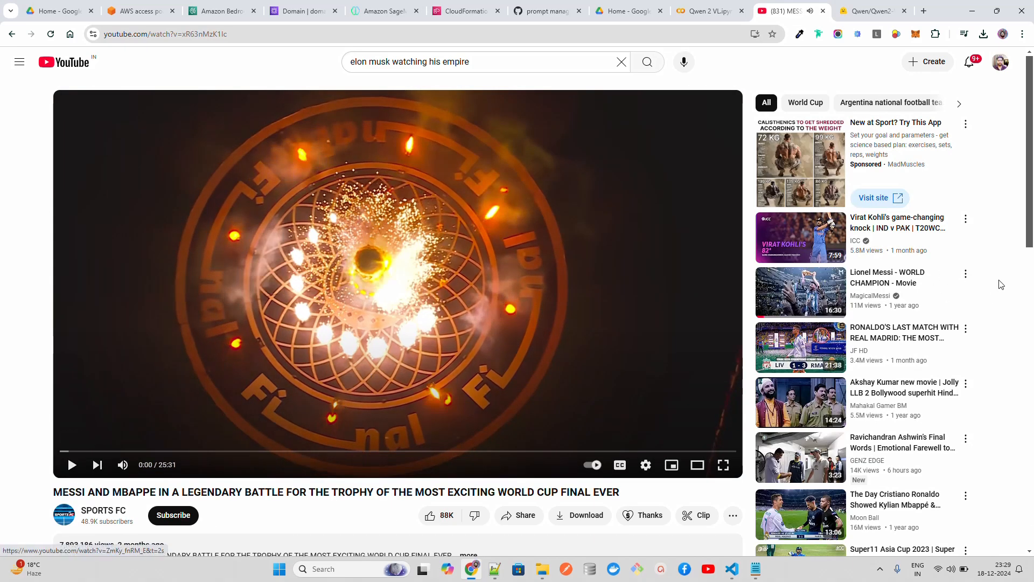
# Open the Argentina v France penalty shoot-out video, pause it, and copy its URL
pyautogui.scroll(-3)
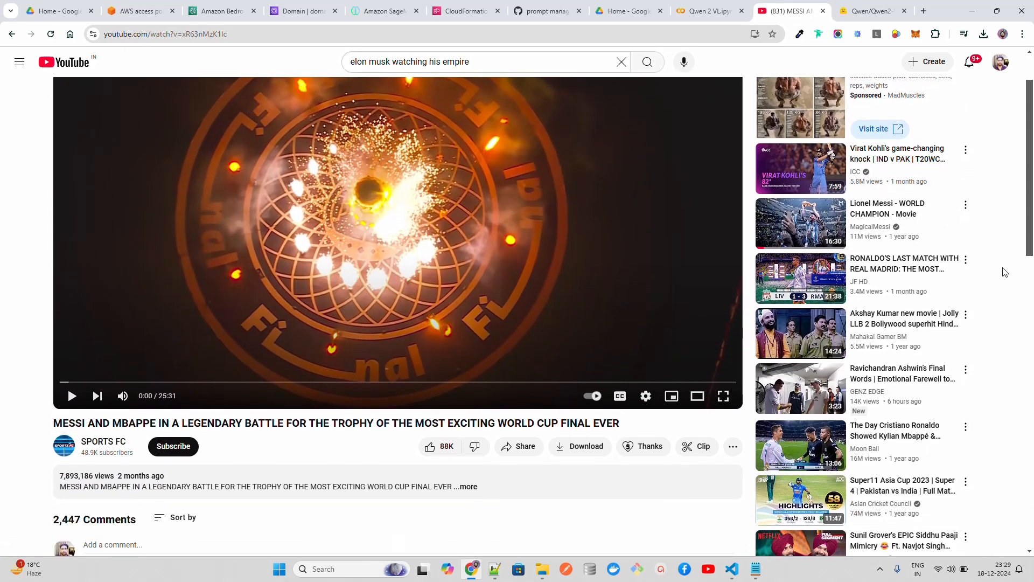
pyautogui.scroll(-3)
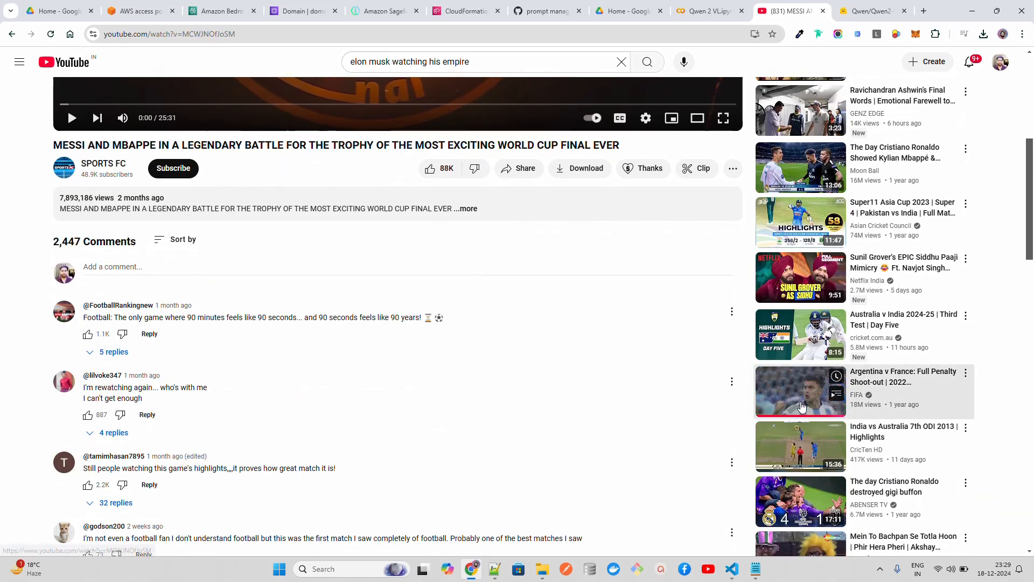
pyautogui.click(800, 391)
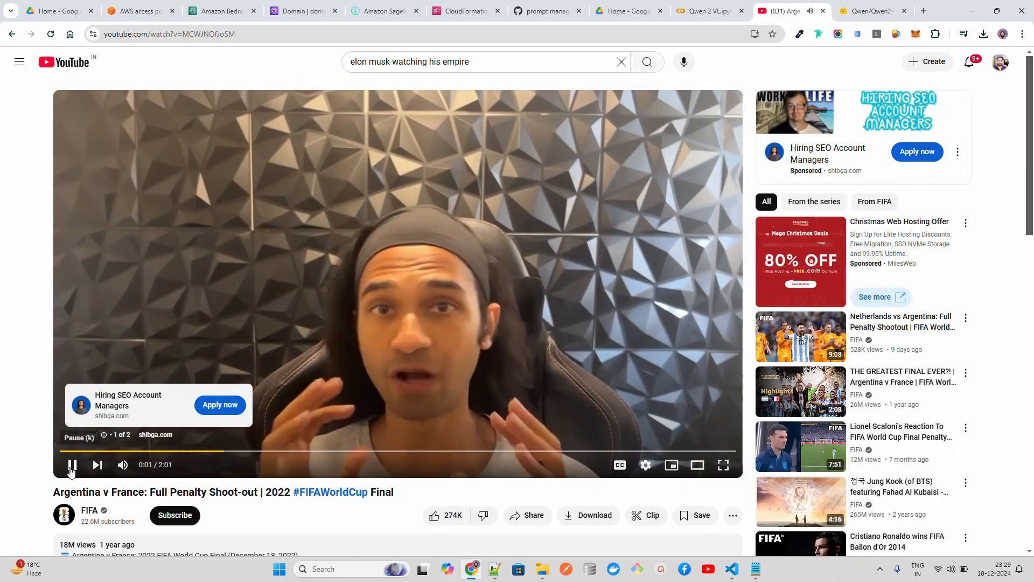
pyautogui.click(169, 33)
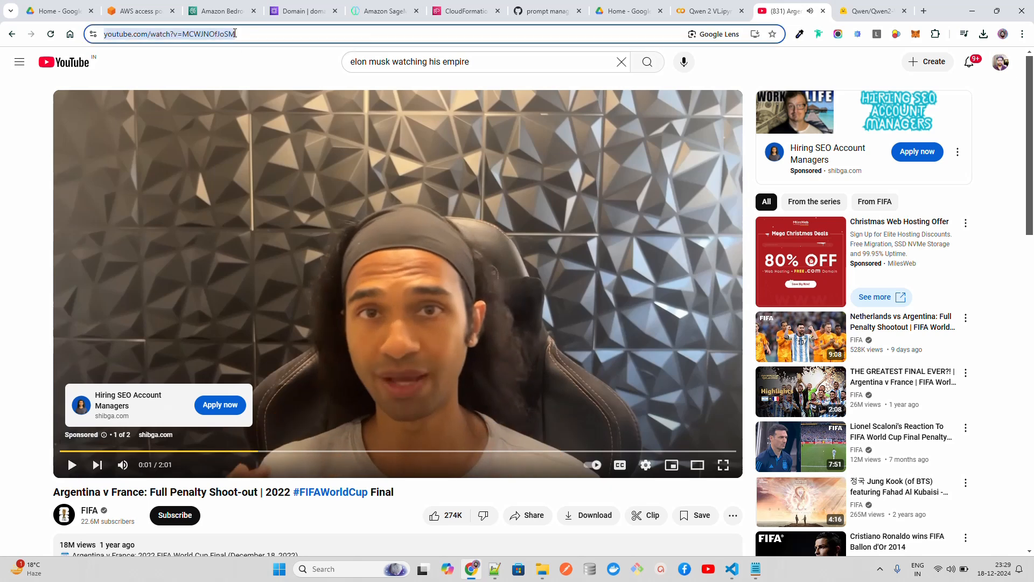
pyautogui.click(708, 11)
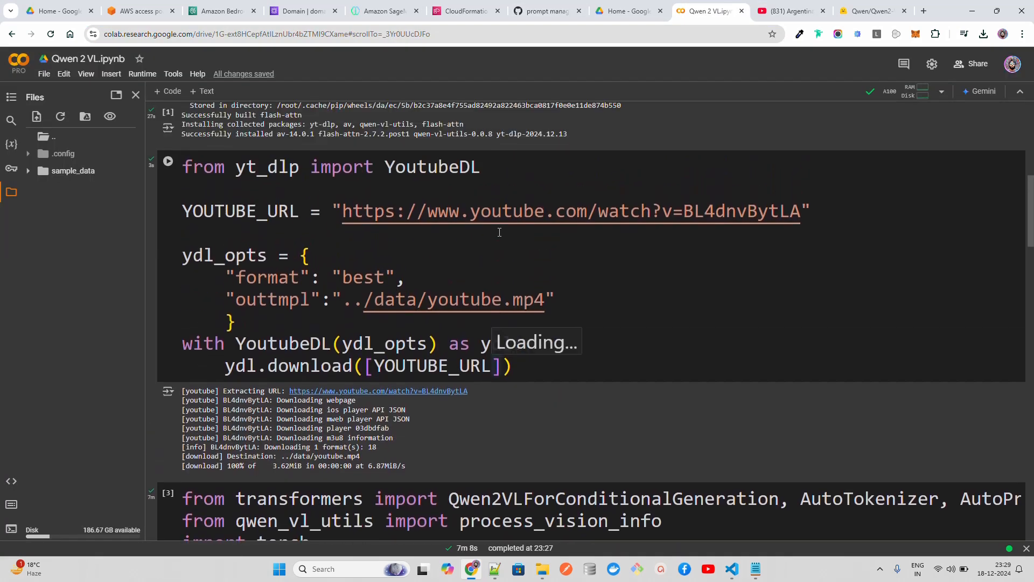
# Swap the video ID for MCWJNOfJoSM and rerun the download cell
pyautogui.doubleClick(741, 211)
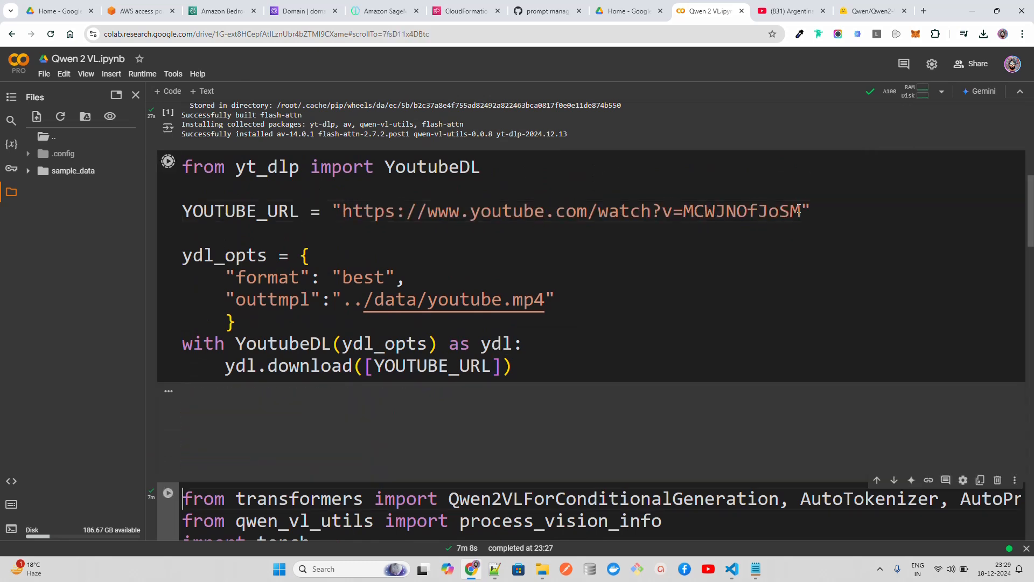
pyautogui.click(167, 161)
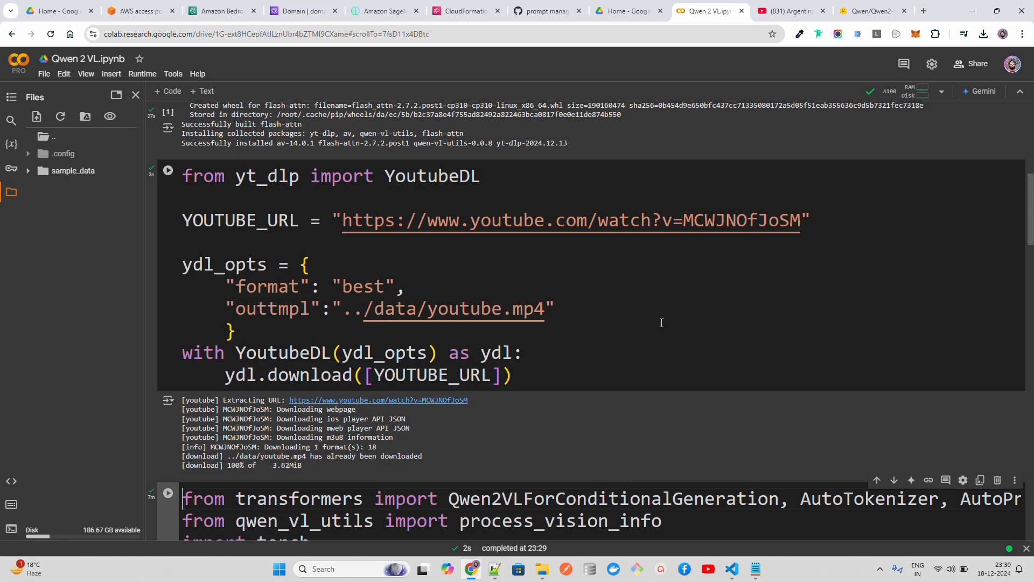
pyautogui.moveTo(282, 247)
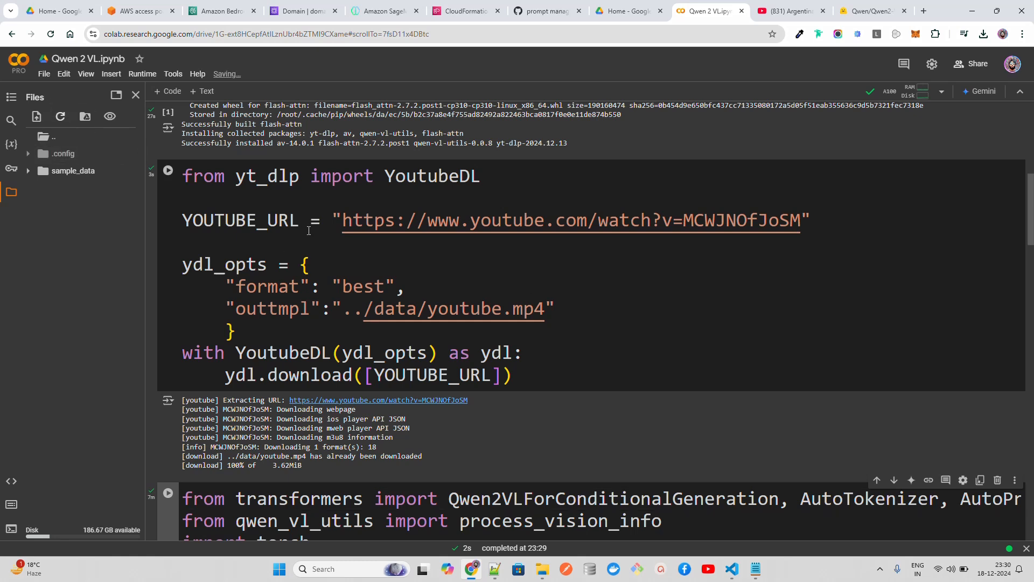
pyautogui.moveTo(205, 238)
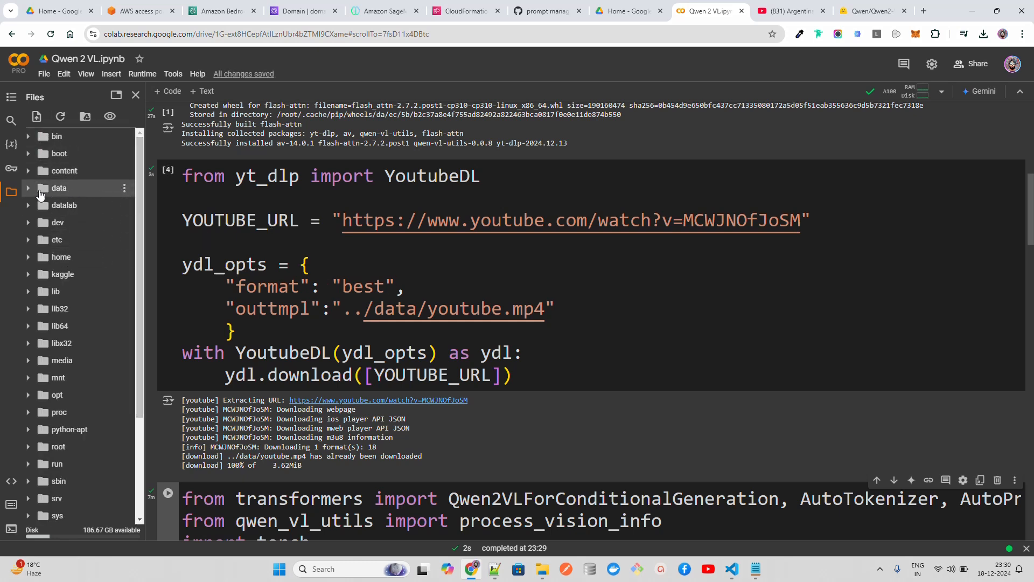
# Expand the data folder in the Files sidebar to reveal youtube.mp4
pyautogui.click(59, 188)
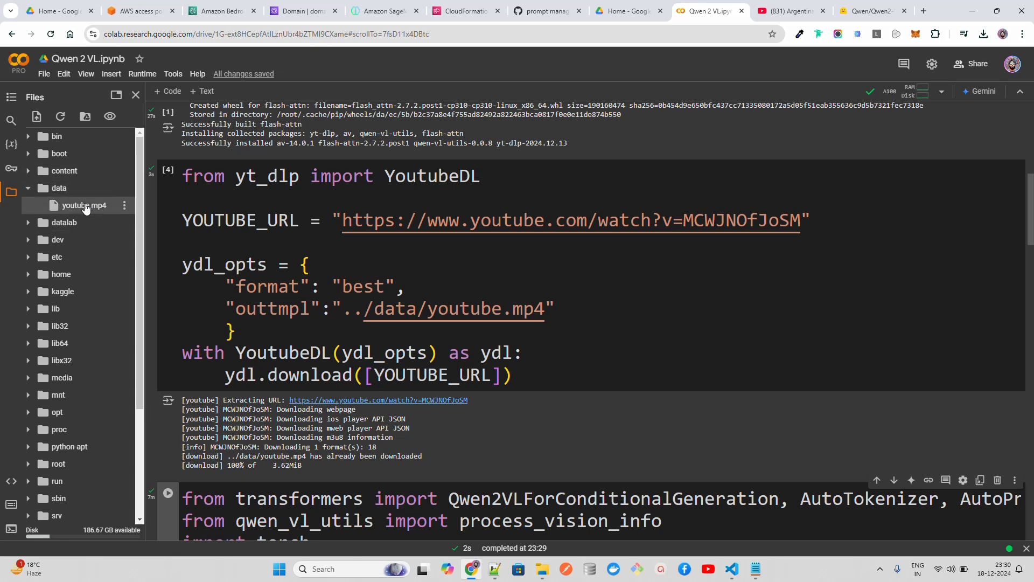
pyautogui.moveTo(63, 223)
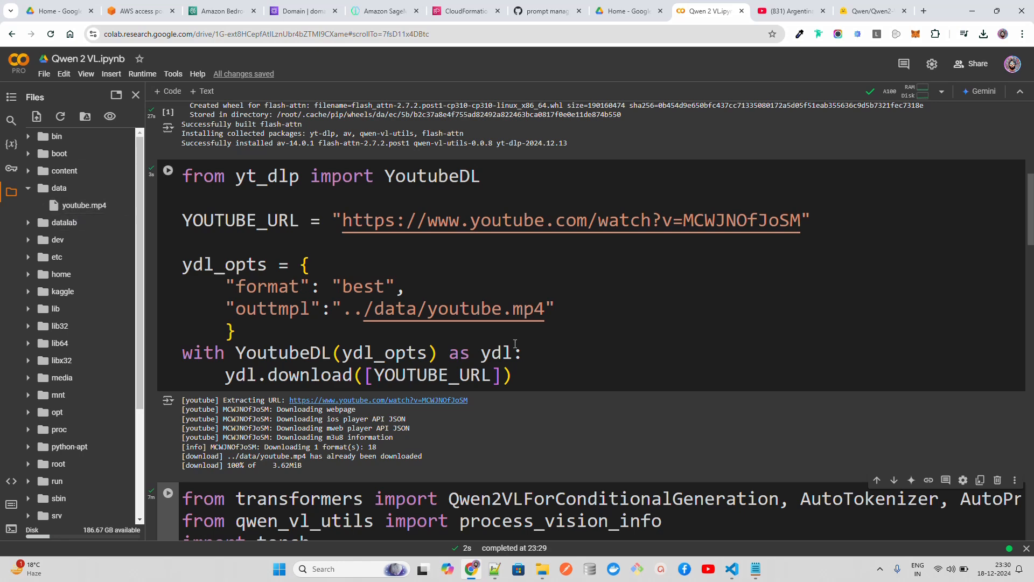
pyautogui.scroll(-3)
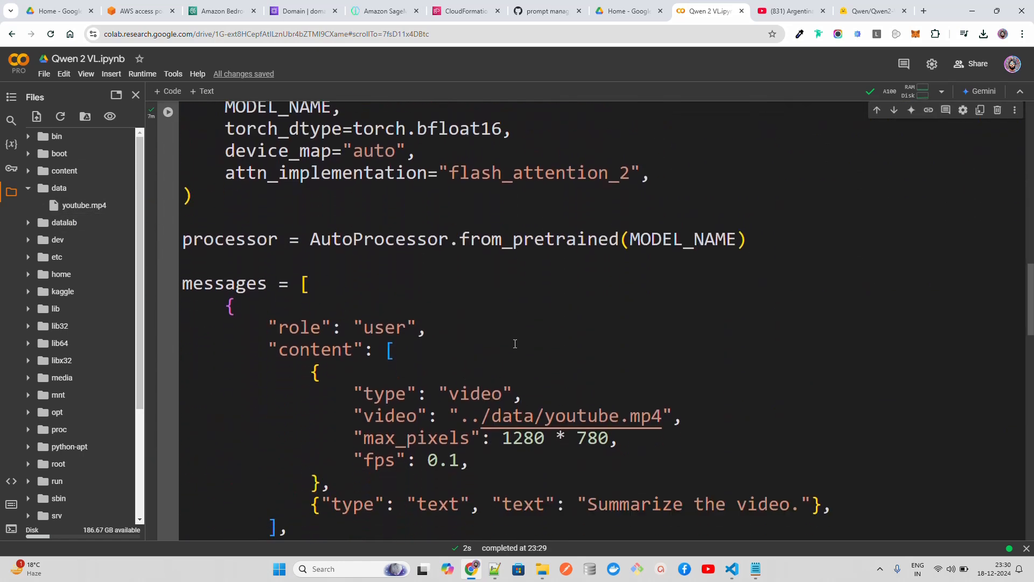
pyautogui.scroll(-3)
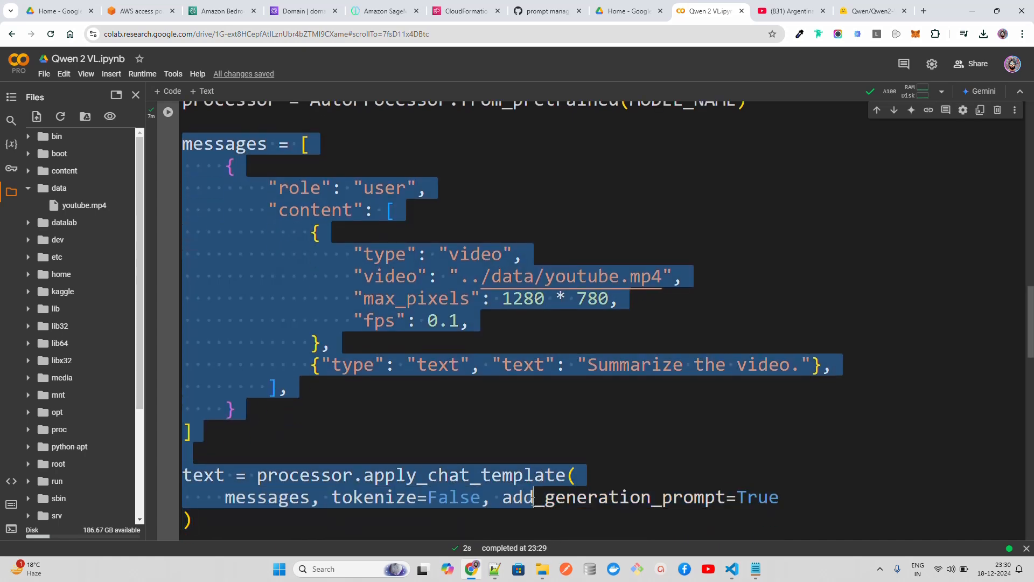
pyautogui.scroll(-3)
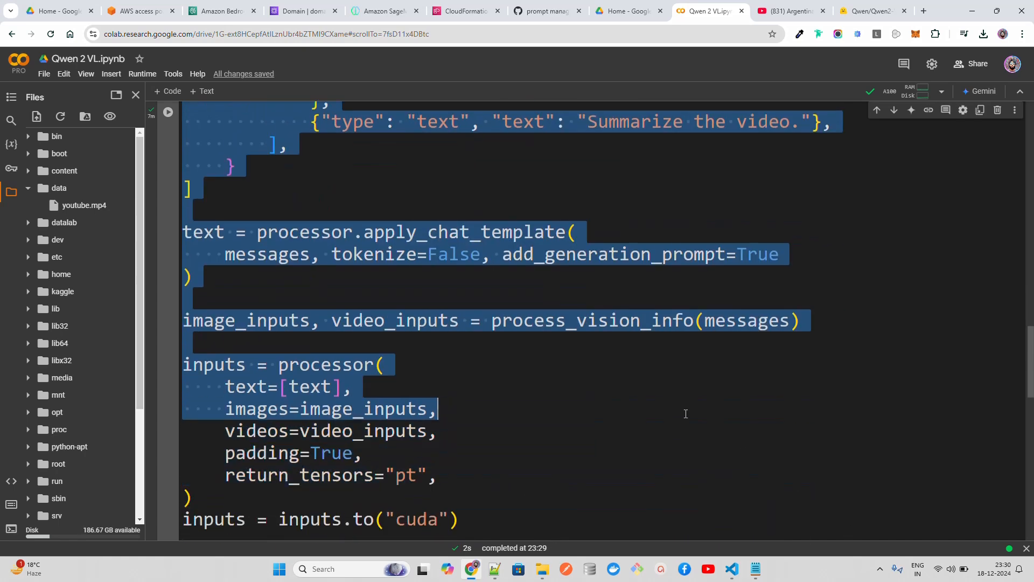
pyautogui.scroll(-3)
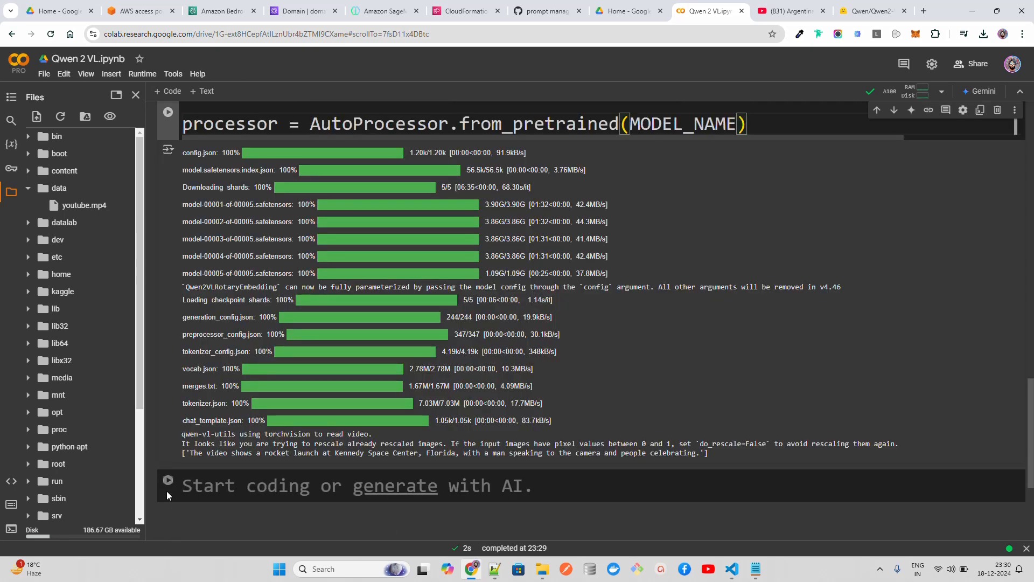
pyautogui.scroll(-3)
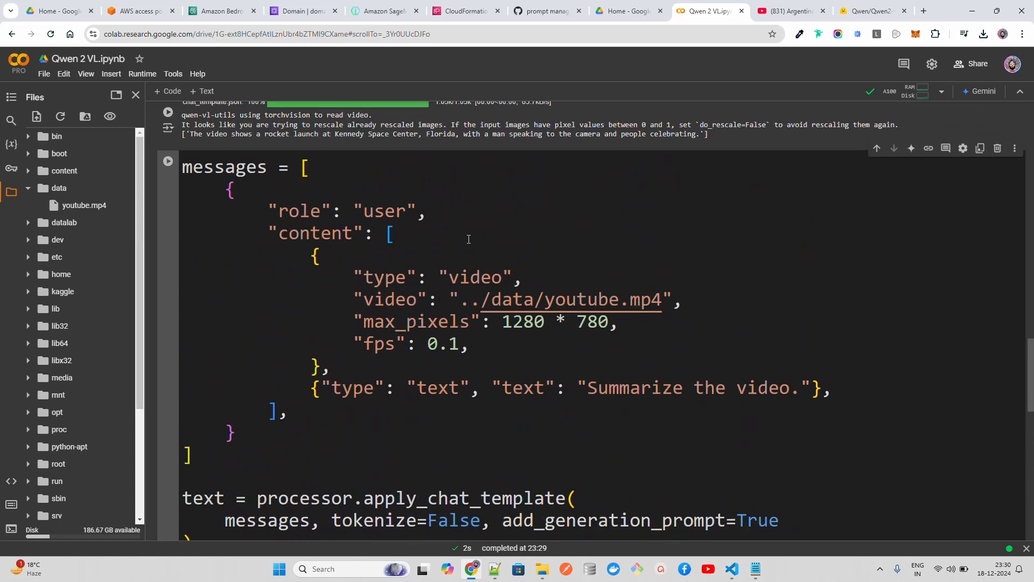
pyautogui.scroll(-3)
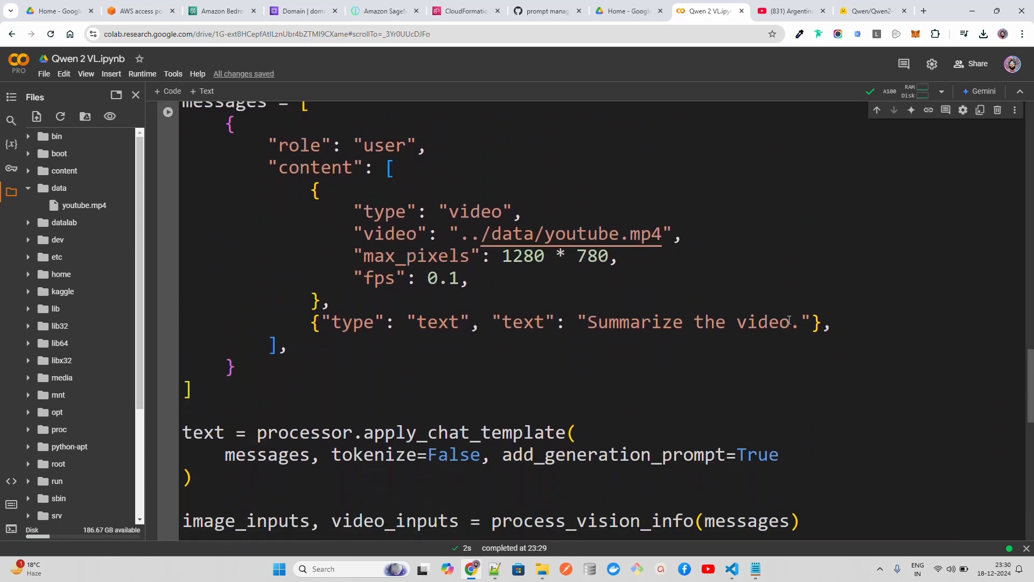
pyautogui.click(787, 11)
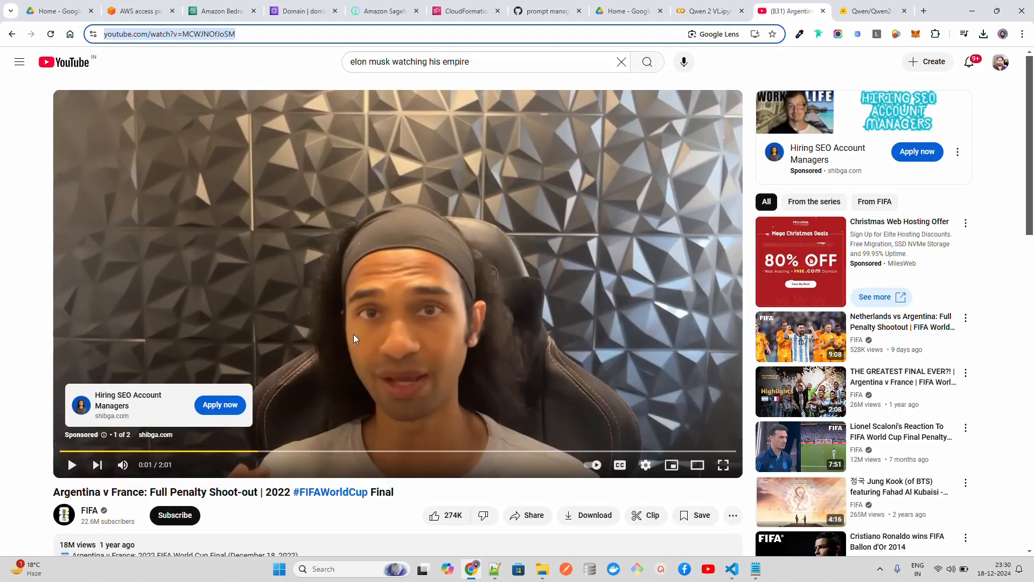
pyautogui.moveTo(224, 514)
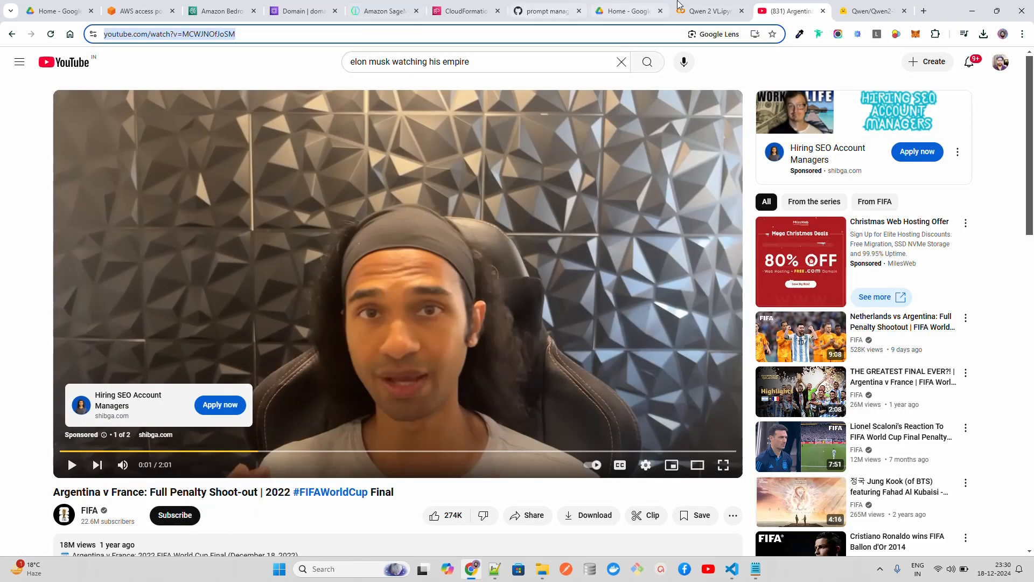
pyautogui.click(707, 12)
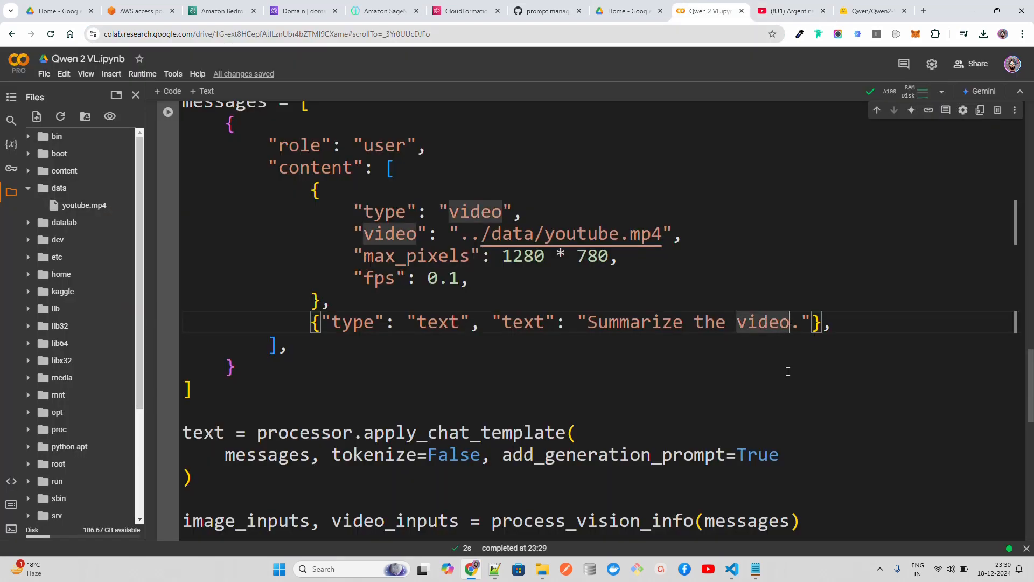
# Replace 'Summarize the video' with a question about the video and who wins the penalty shootout
pyautogui.press('Backspace')
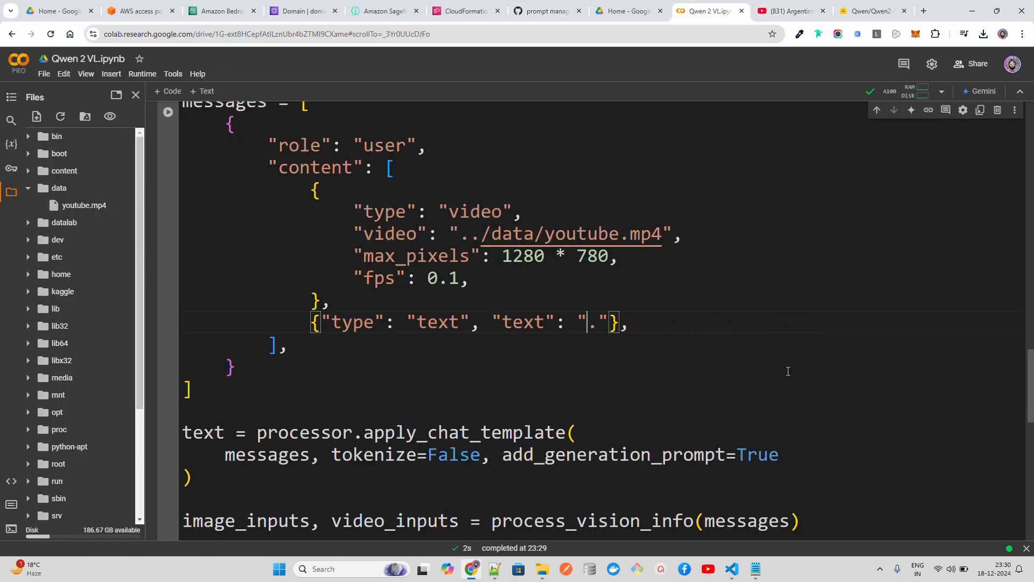
pyautogui.write('WHat part of')
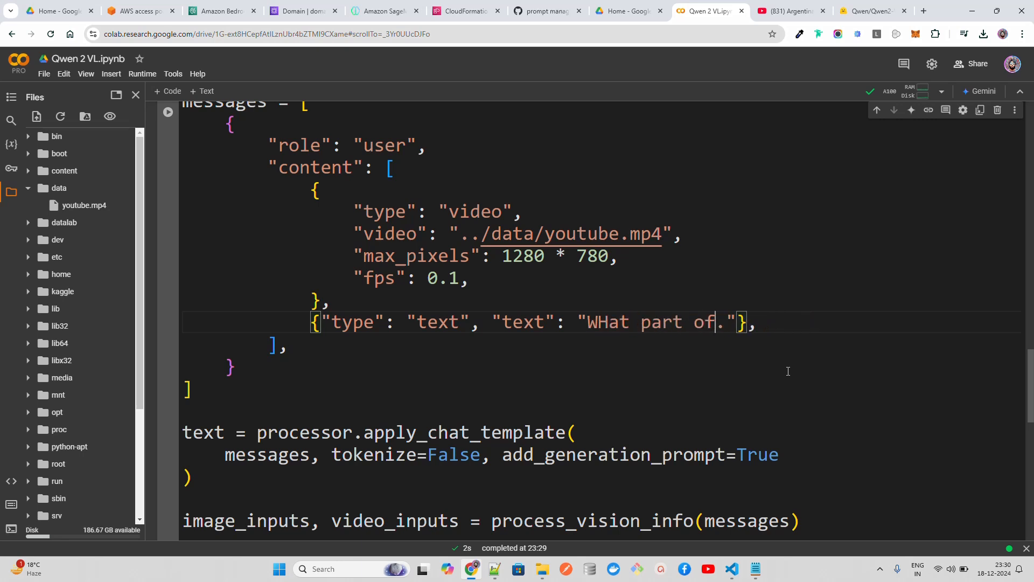
pyautogui.write('the')
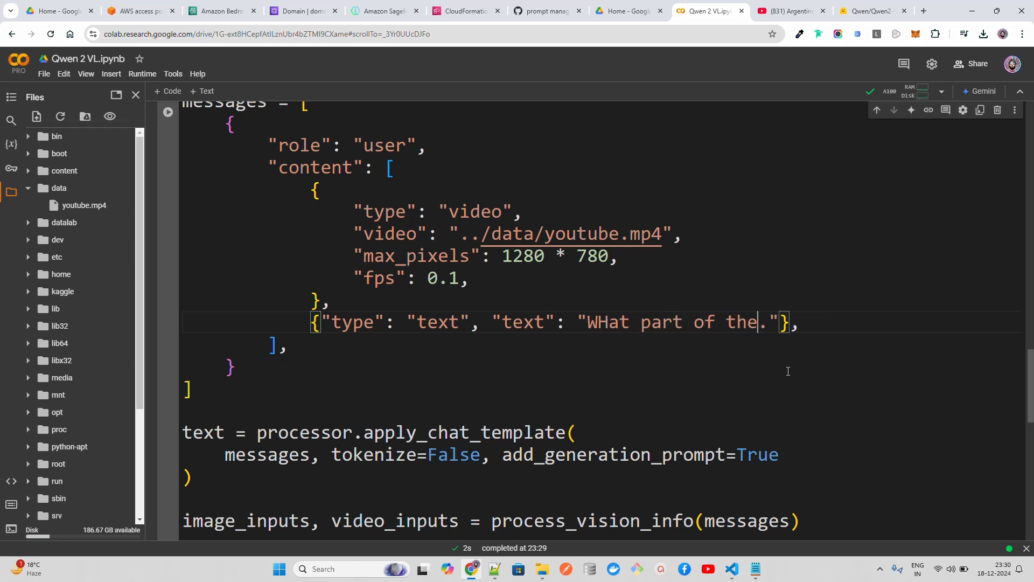
pyautogui.press('backspace')
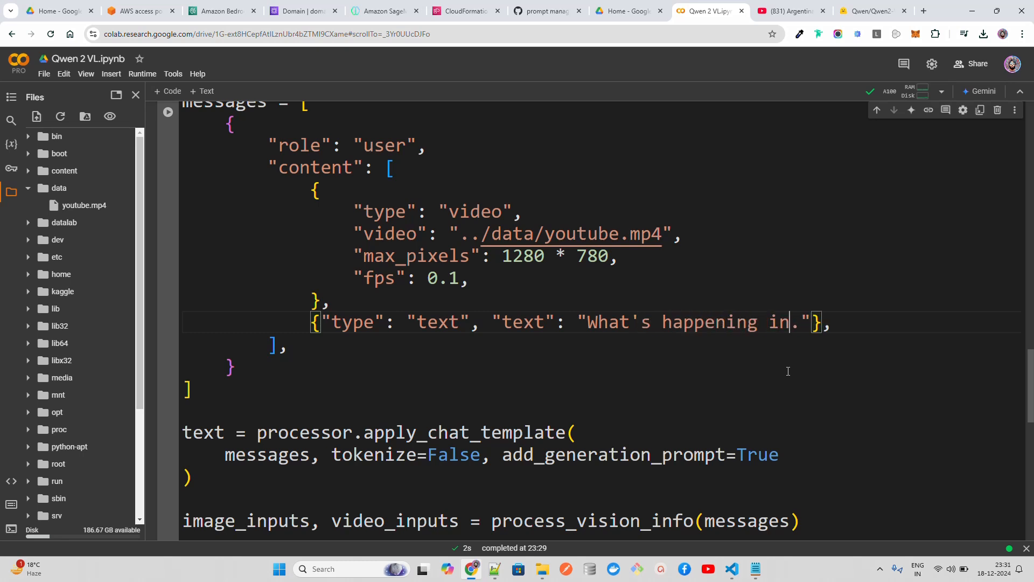
pyautogui.write('the video?')
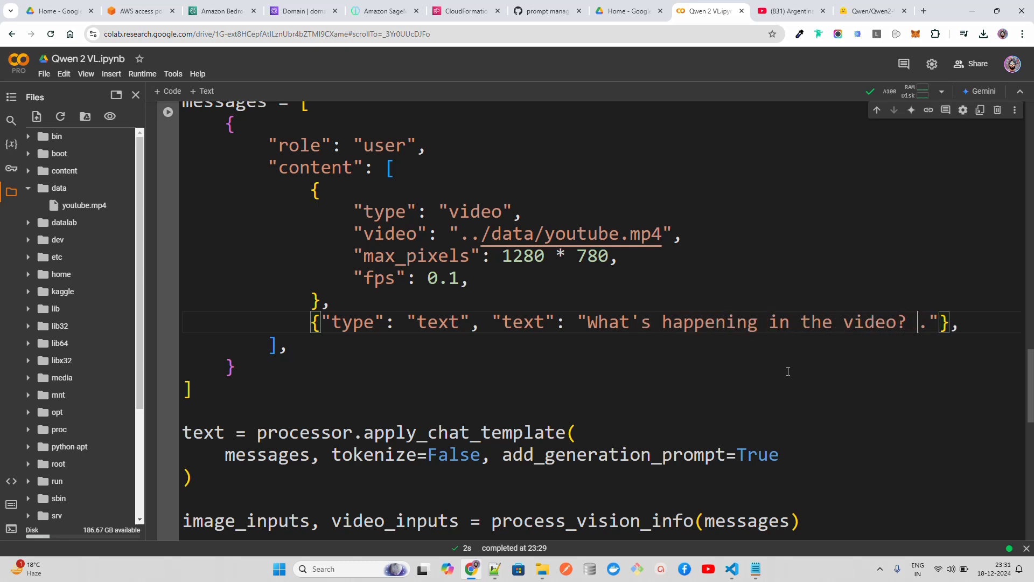
pyautogui.write('who wins the penalty s')
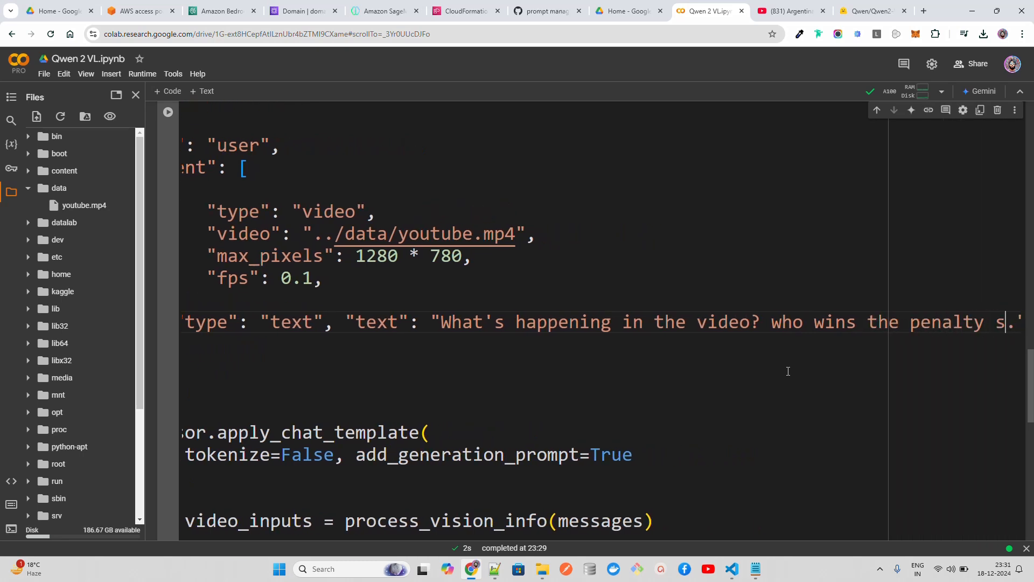
pyautogui.write('hootout?')
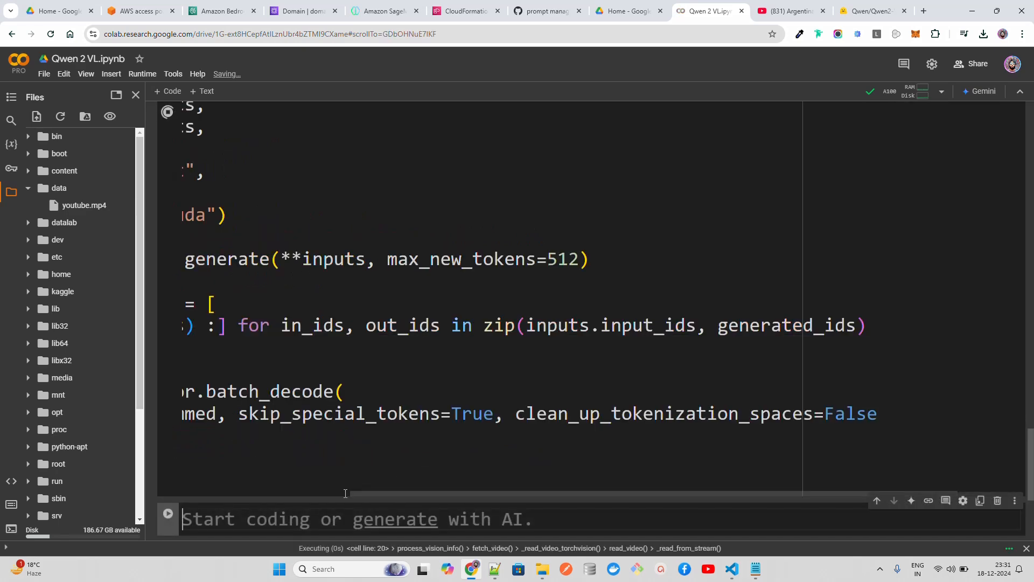
# Review the finished output describing a Falcon Heavy launch and dismiss Chrome's downloads list
pyautogui.hscroll(-3)
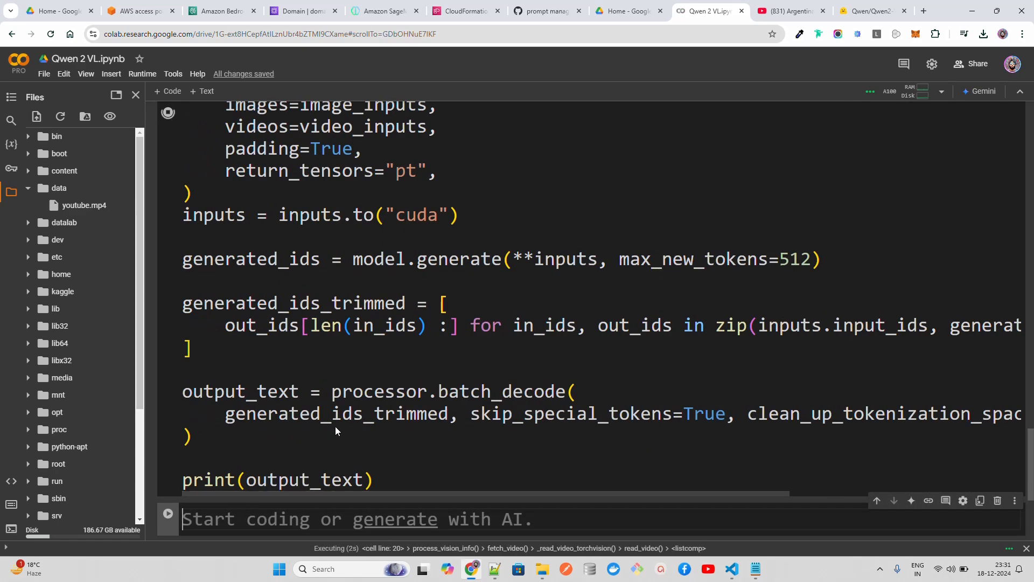
pyautogui.scroll(-3)
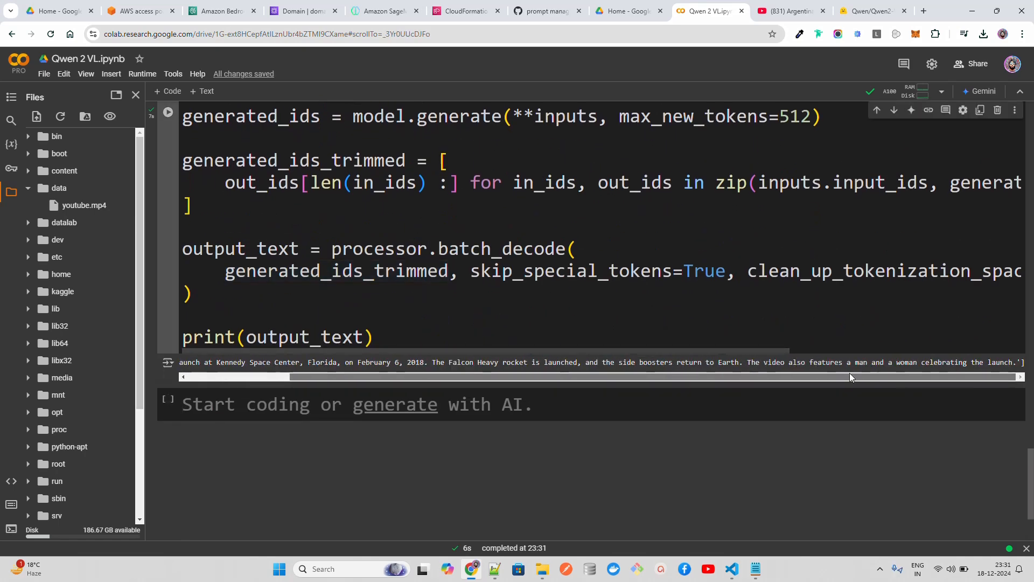
pyautogui.hscroll(-3)
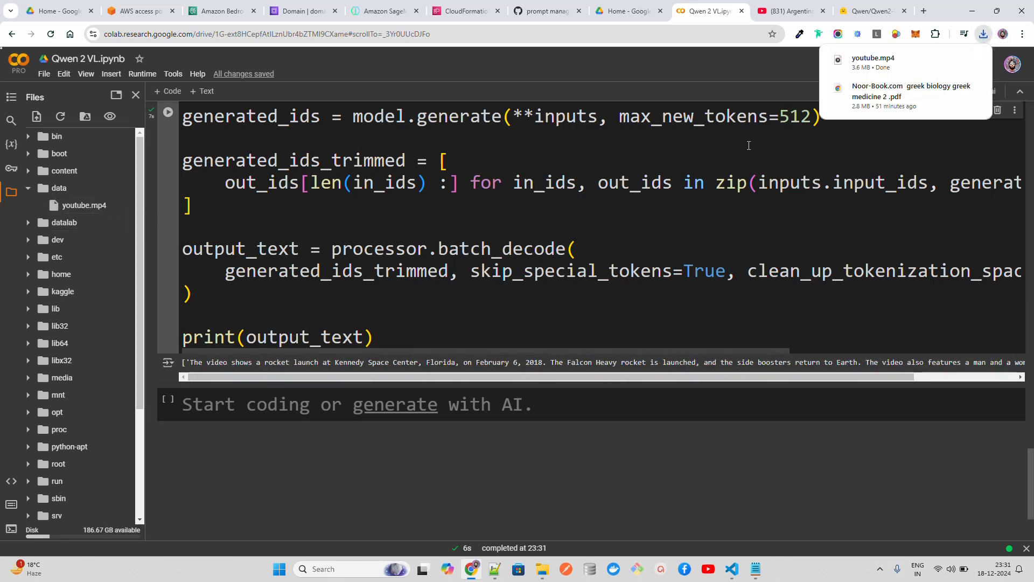
pyautogui.click(873, 62)
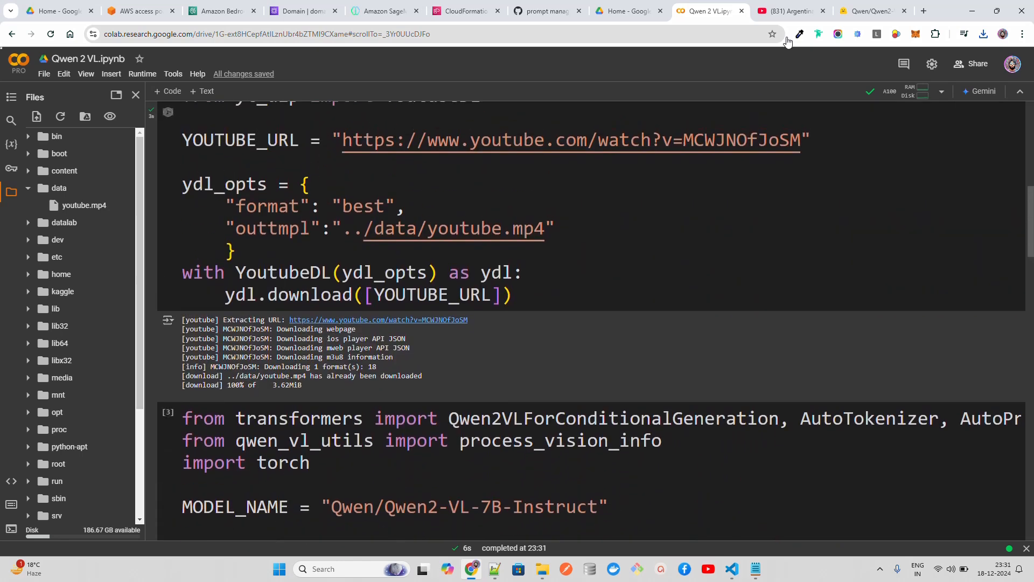
pyautogui.click(789, 11)
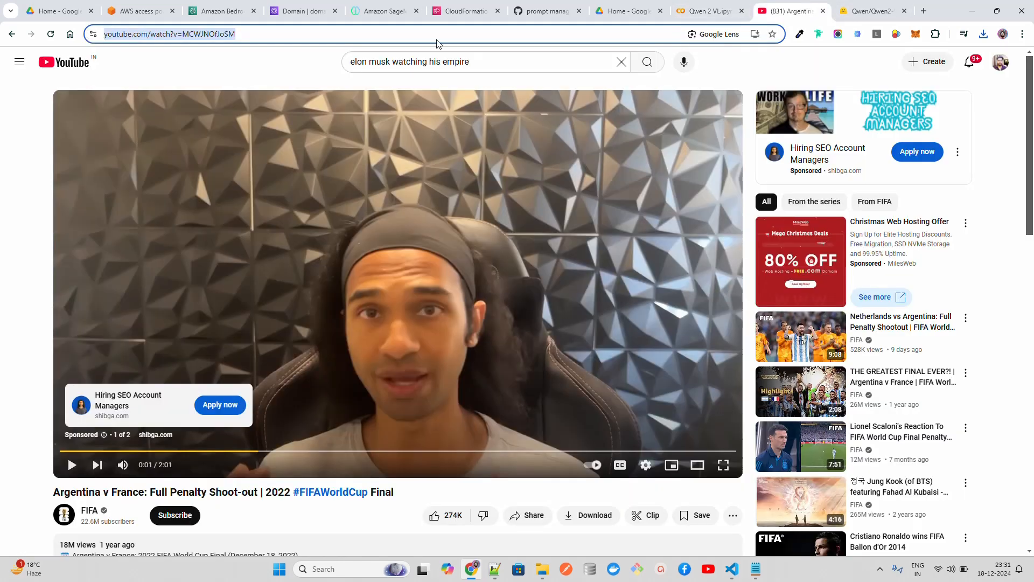
pyautogui.click(706, 11)
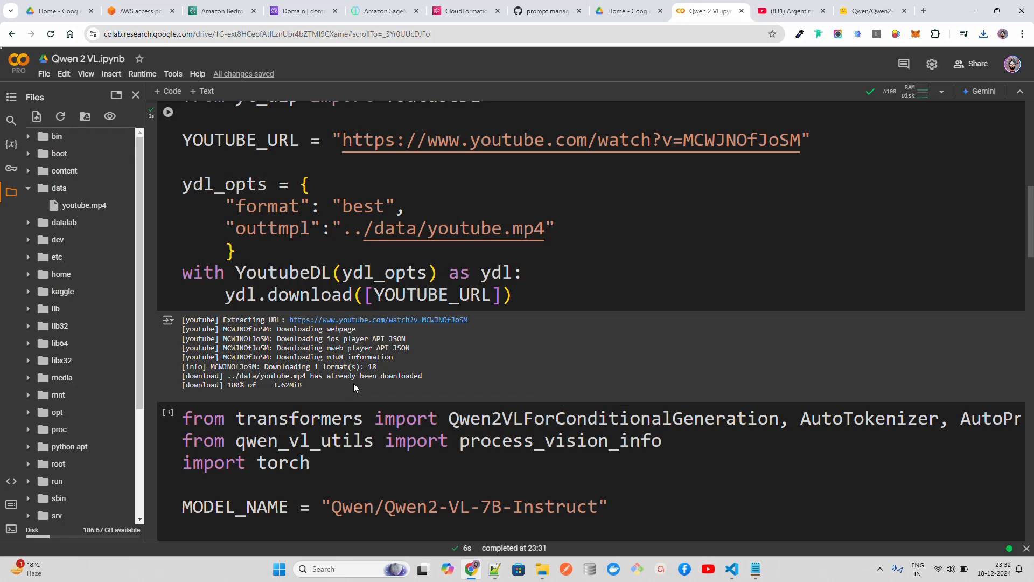
pyautogui.moveTo(484, 219)
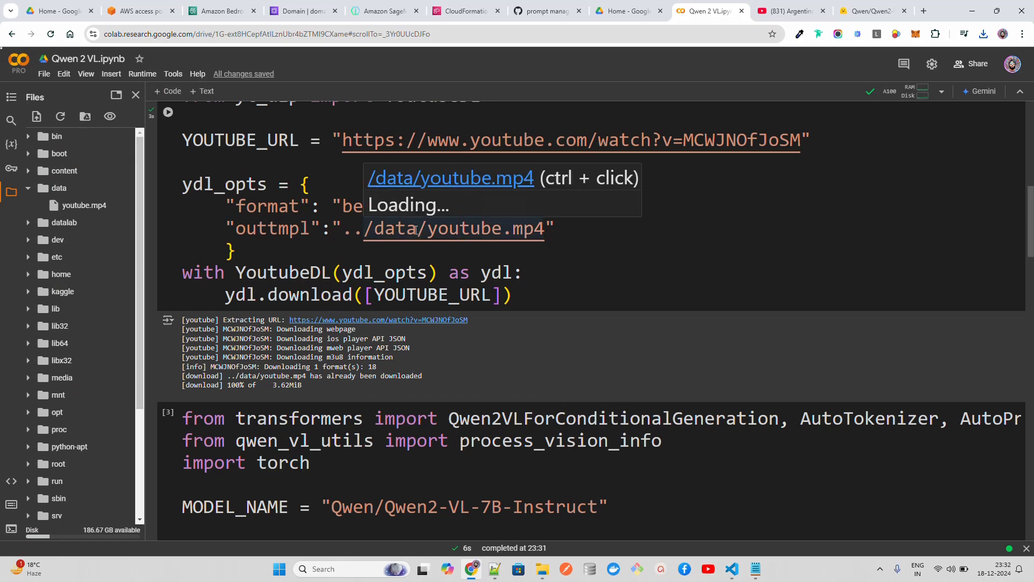
# Change outtmpl from ../data/youtube.mp4 to football.mp4, rerun the download, and expand the content folder
pyautogui.click(409, 228)
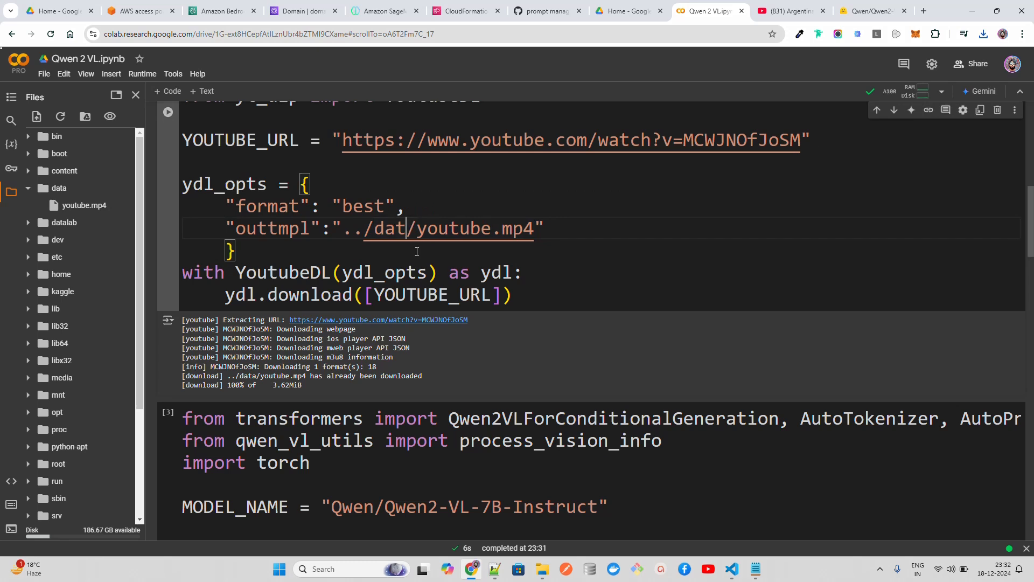
pyautogui.press('Backspace')
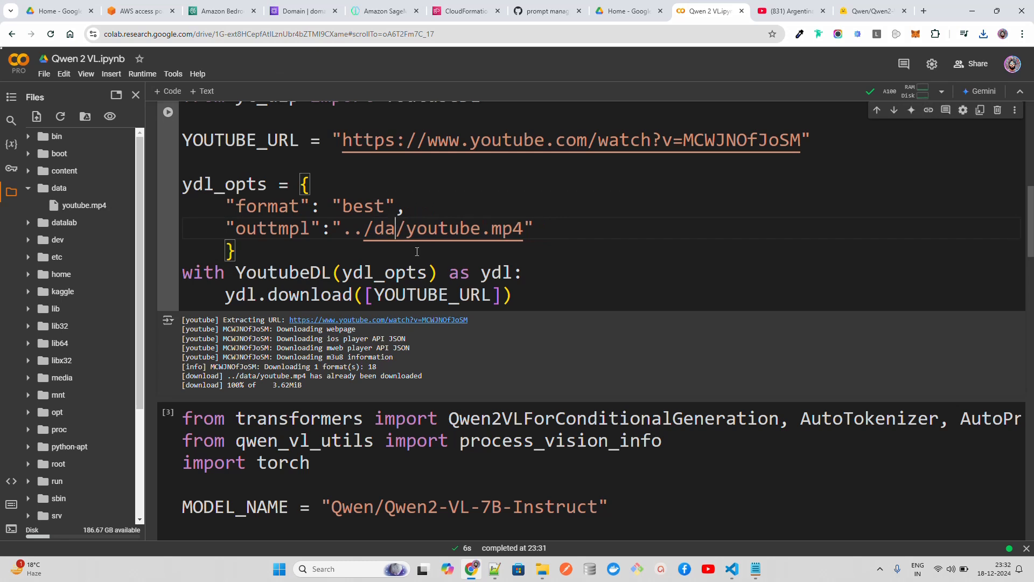
pyautogui.press('Backspace')
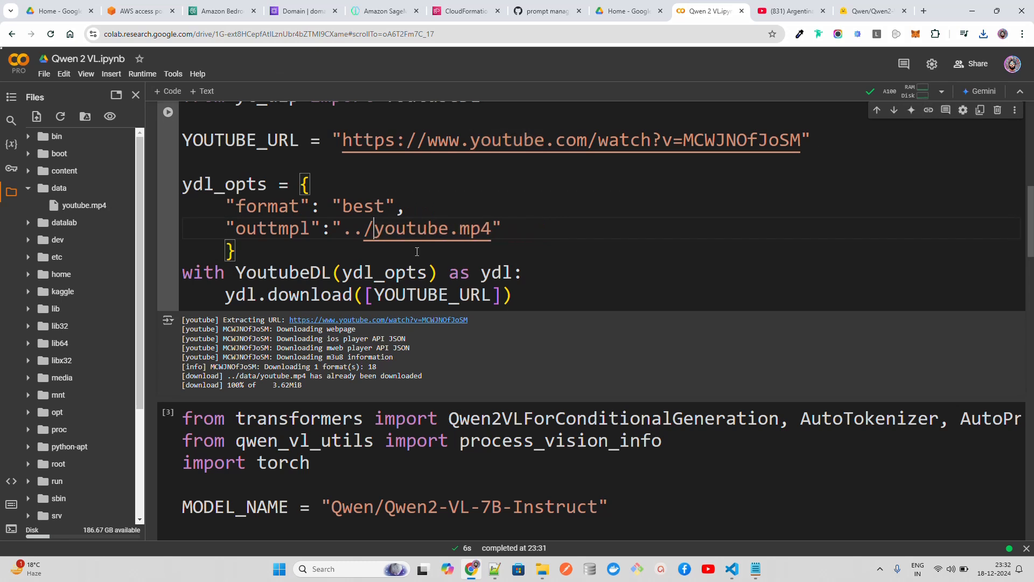
pyautogui.press('Backspace')
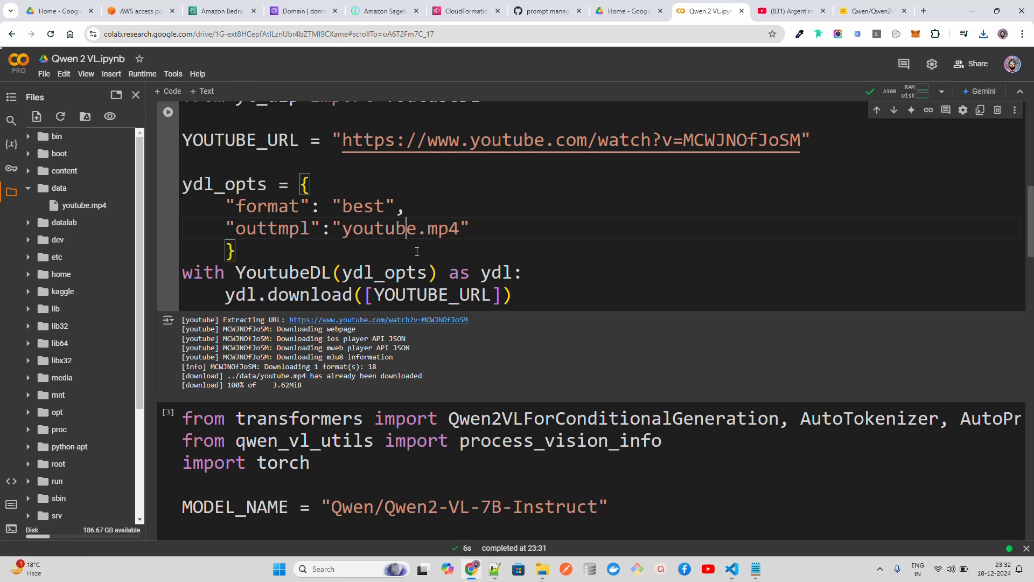
pyautogui.write('football')
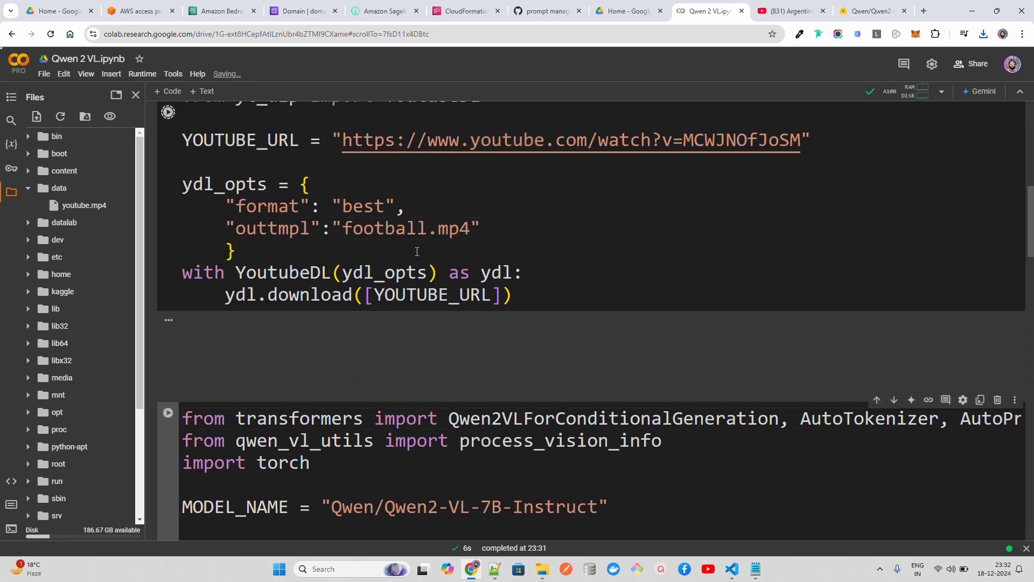
pyautogui.click(167, 112)
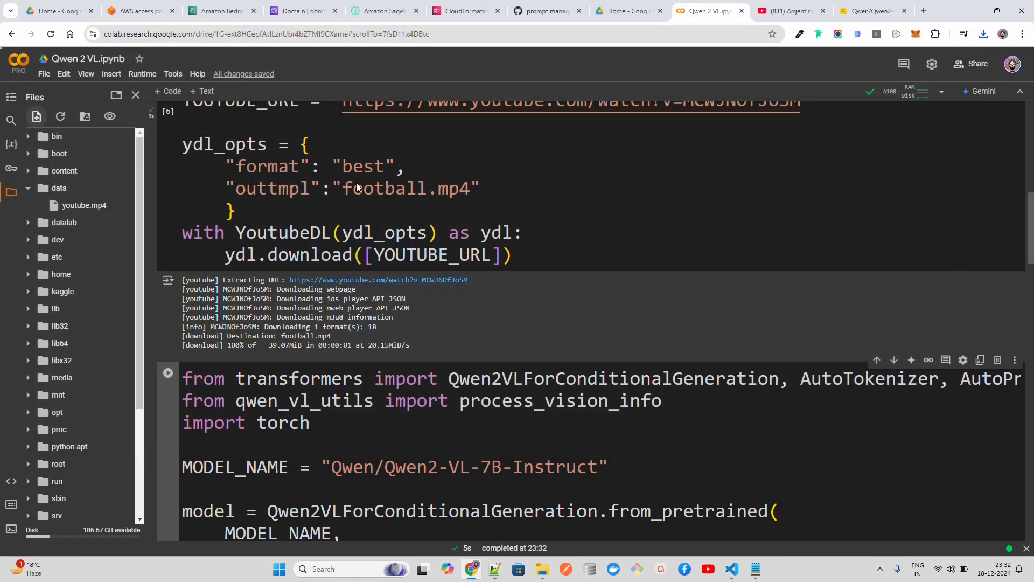
pyautogui.click(59, 188)
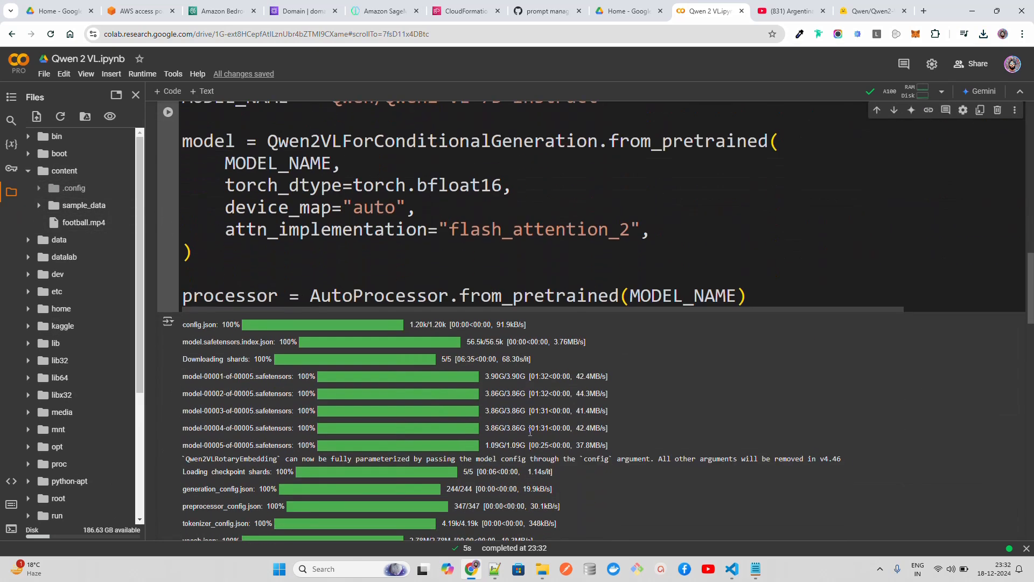
# Point the messages cell's video path to football.mp4 and scroll down to the inference cells
pyautogui.scroll(-3)
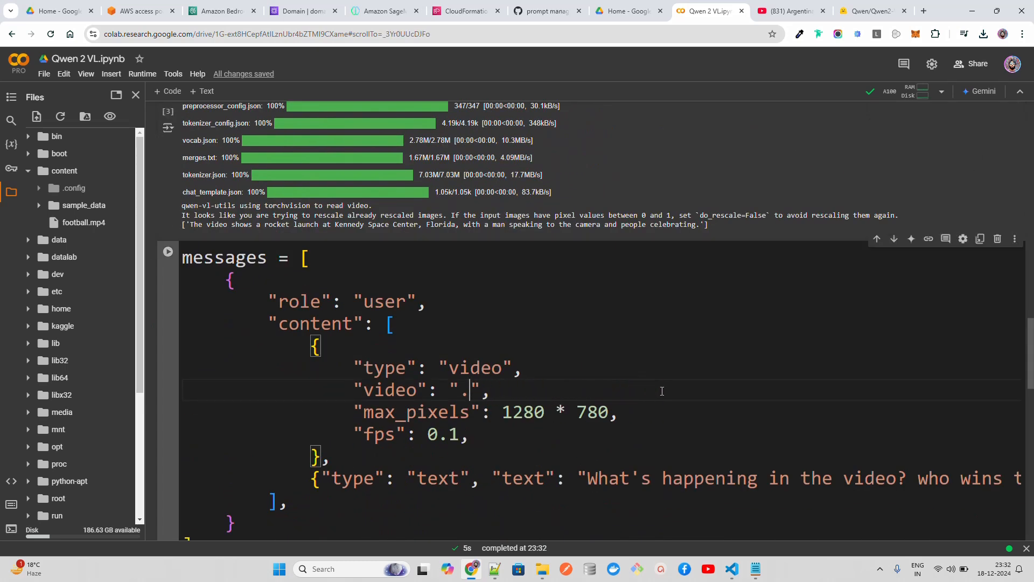
pyautogui.write('football.')
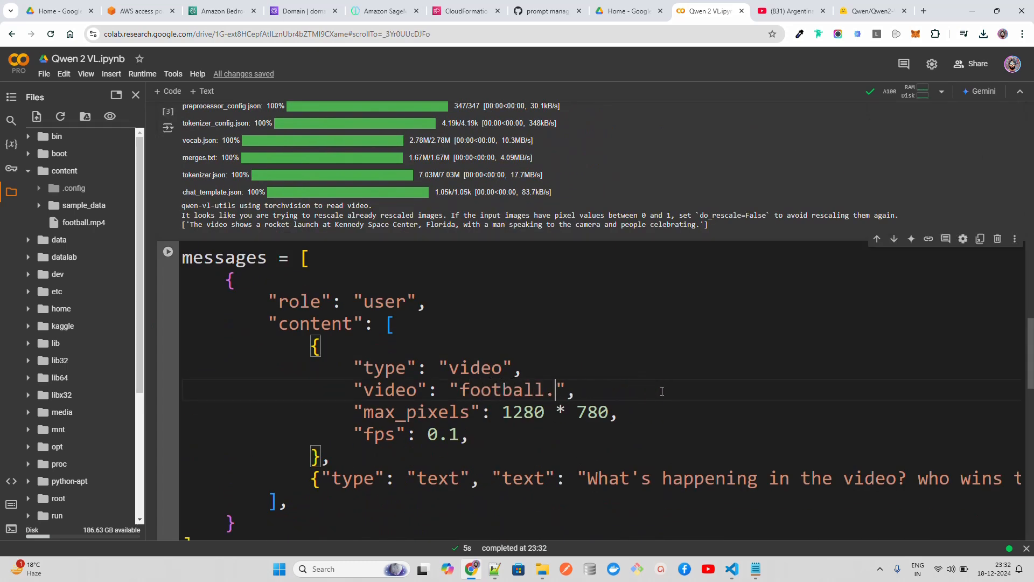
pyautogui.scroll(-3)
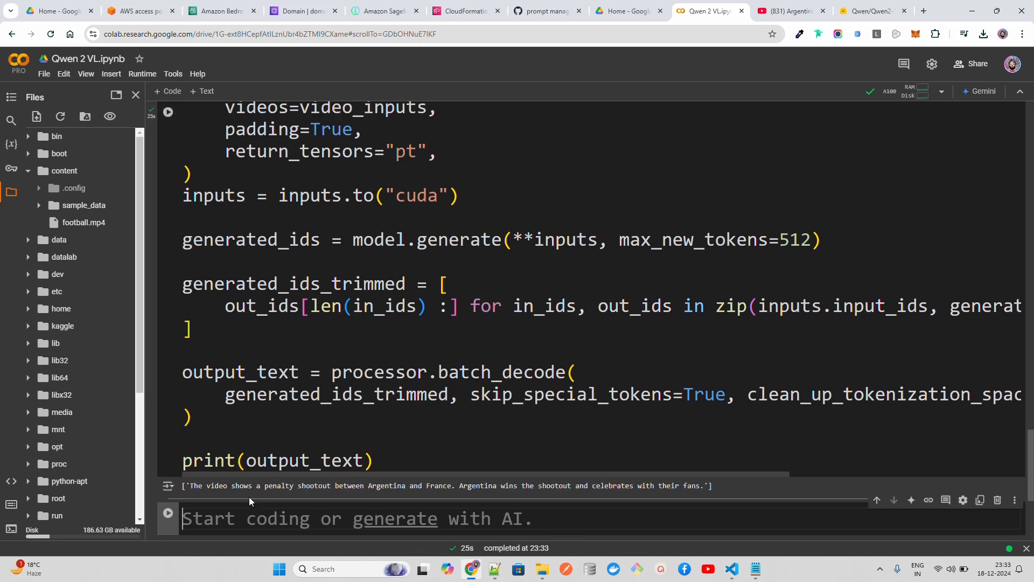
pyautogui.moveTo(408, 491)
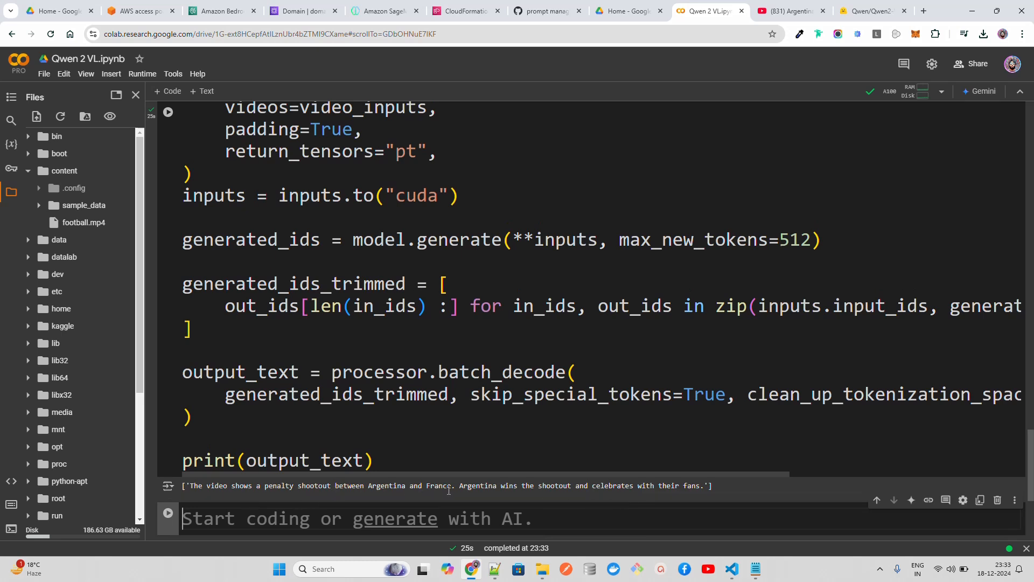
pyautogui.moveTo(584, 499)
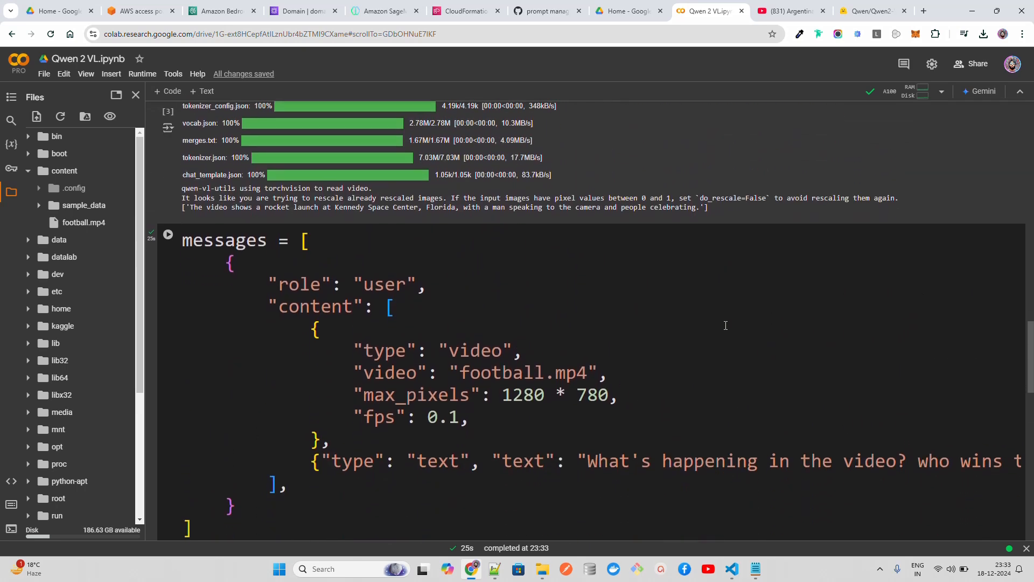
pyautogui.scroll(-3)
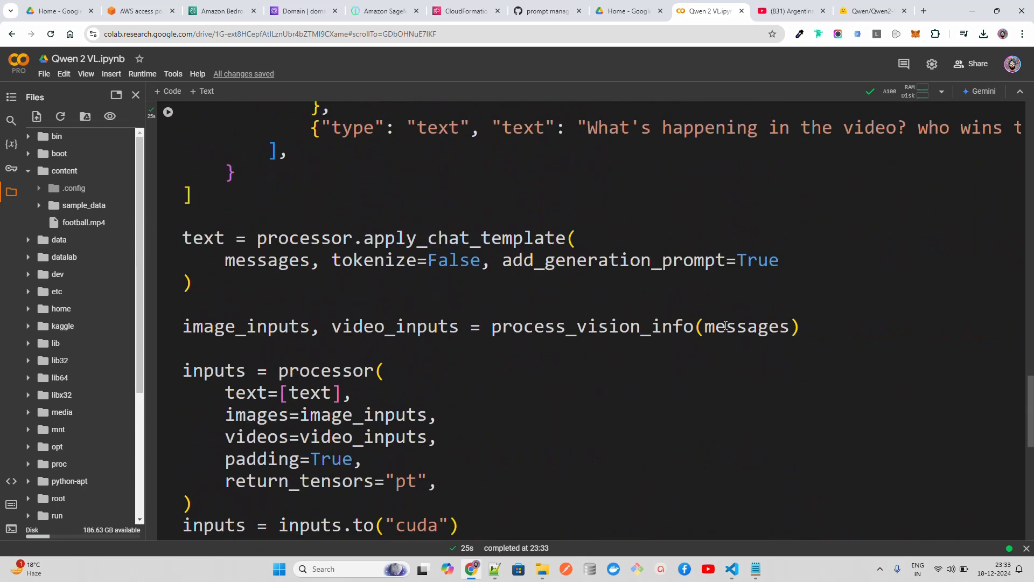
pyautogui.scroll(-3)
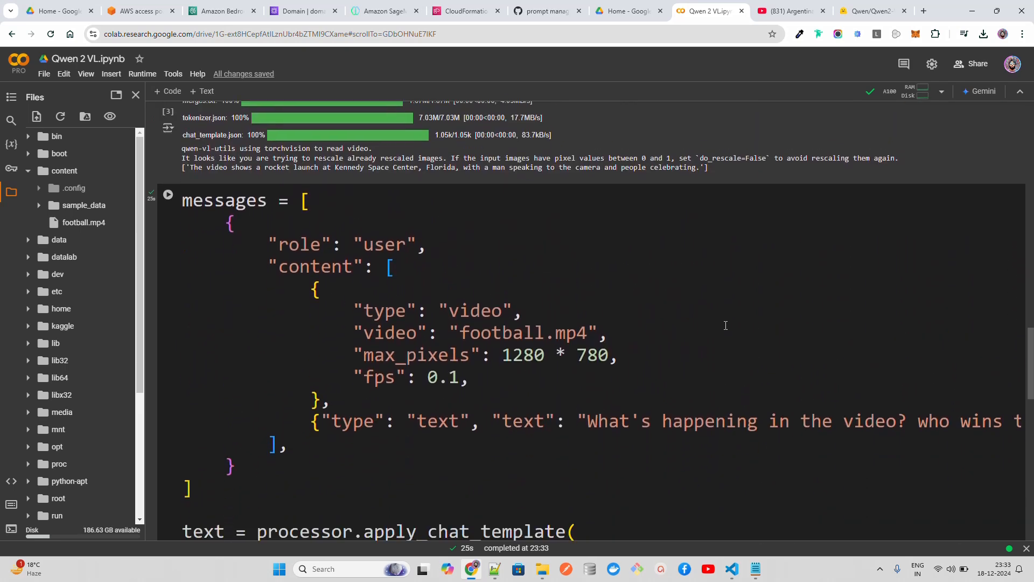
pyautogui.scroll(-3)
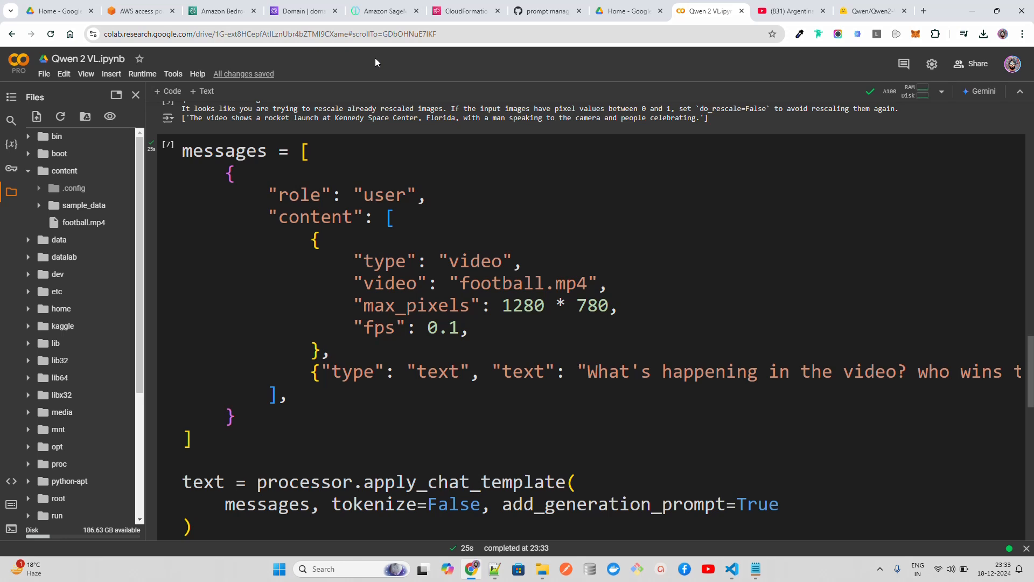
pyautogui.moveTo(406, 66)
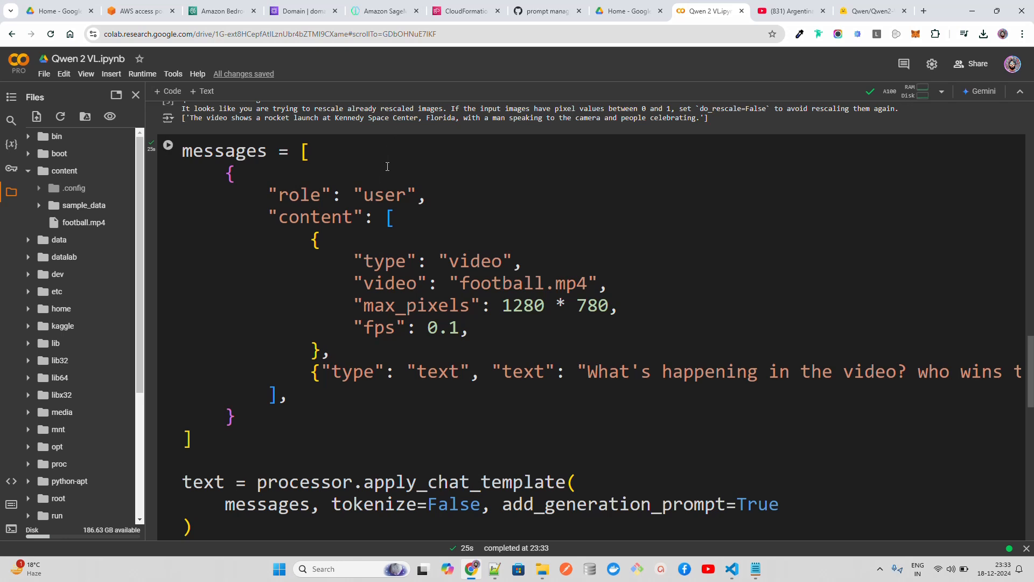
pyautogui.moveTo(387, 173)
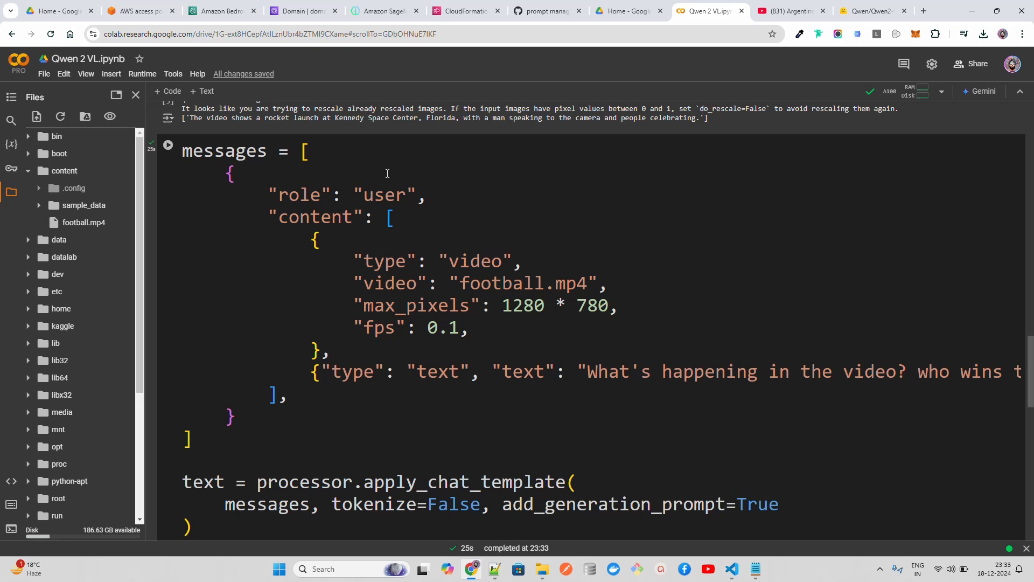